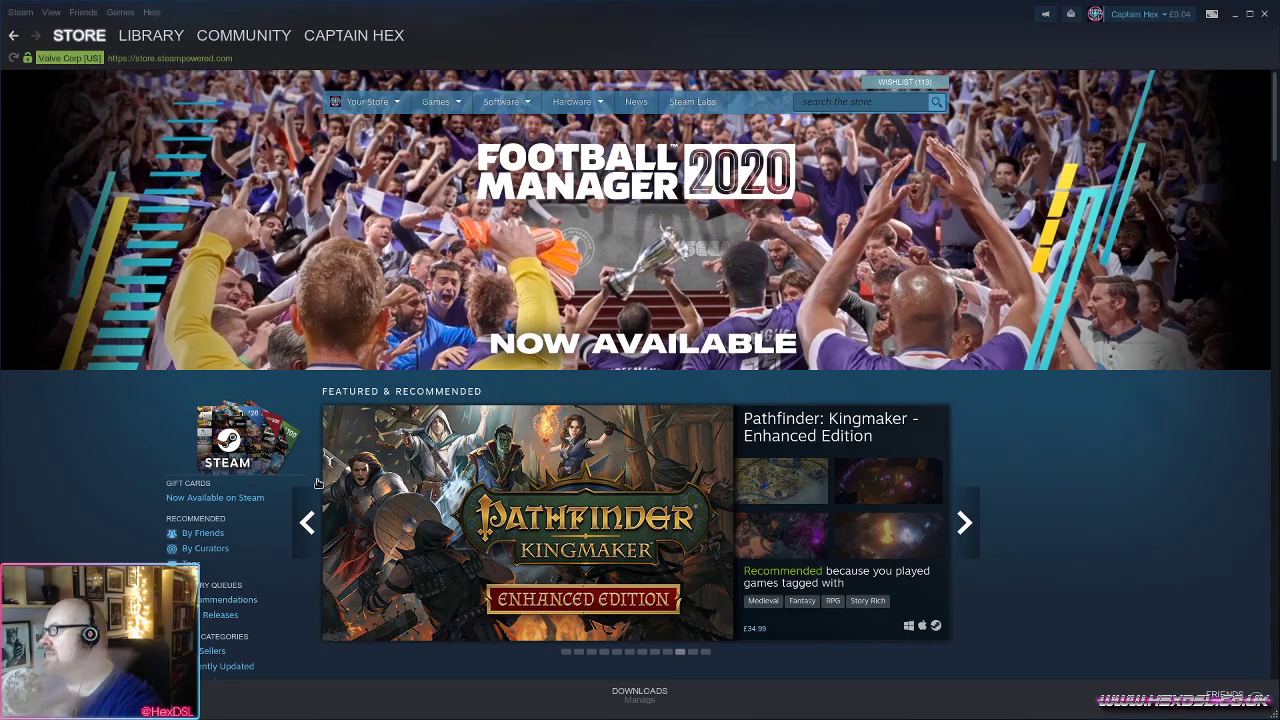
mouse_move(263, 221)
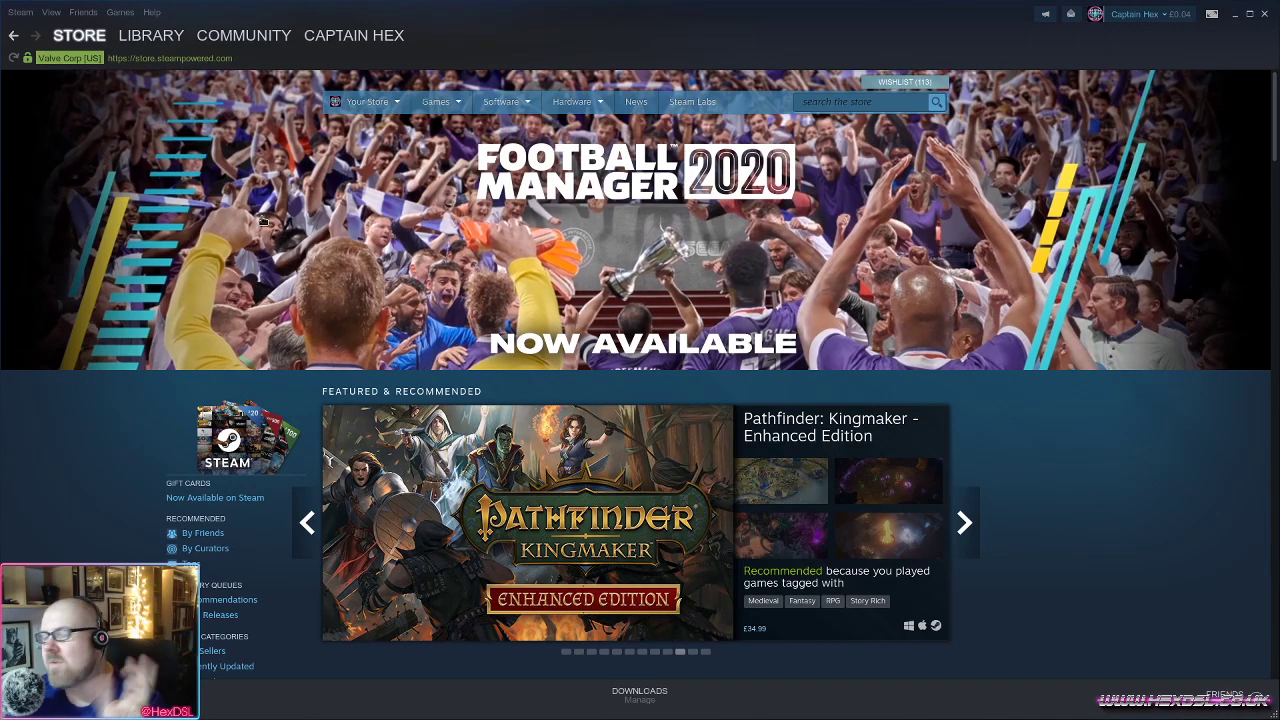
mouse_move(199, 241)
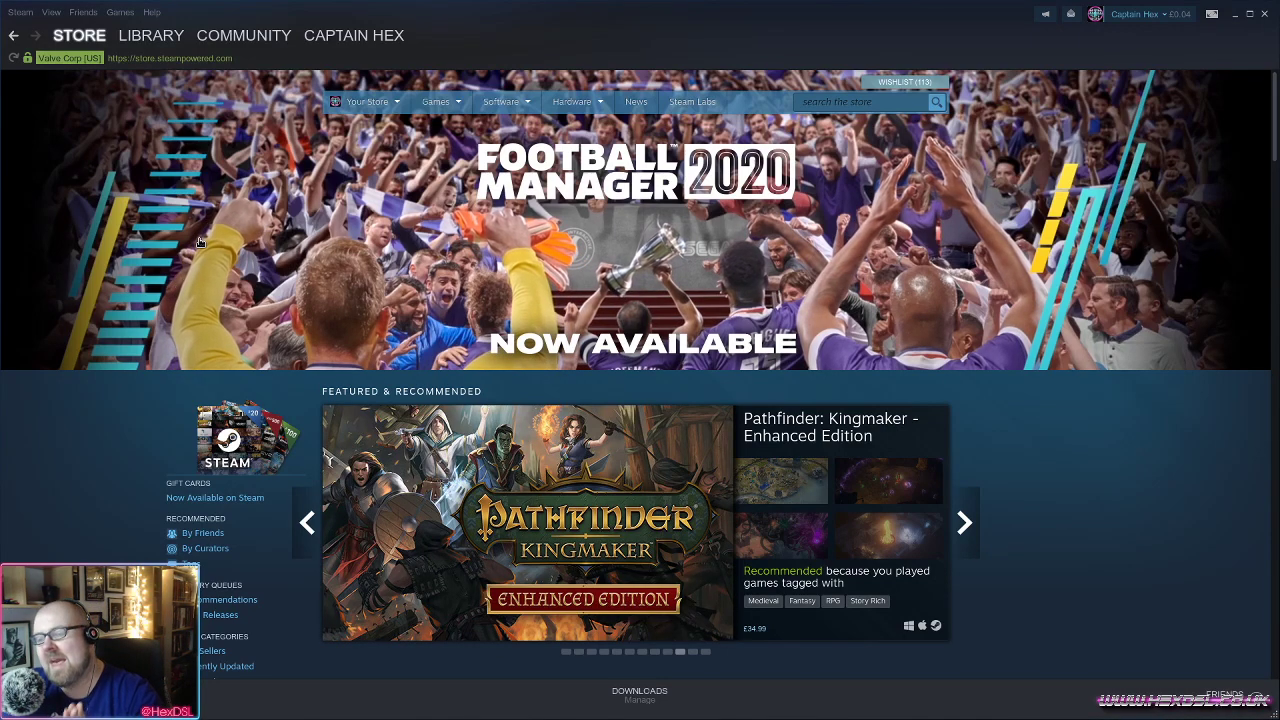
Click the centre of the window several times, then open Steam's client settings.
click(964, 522)
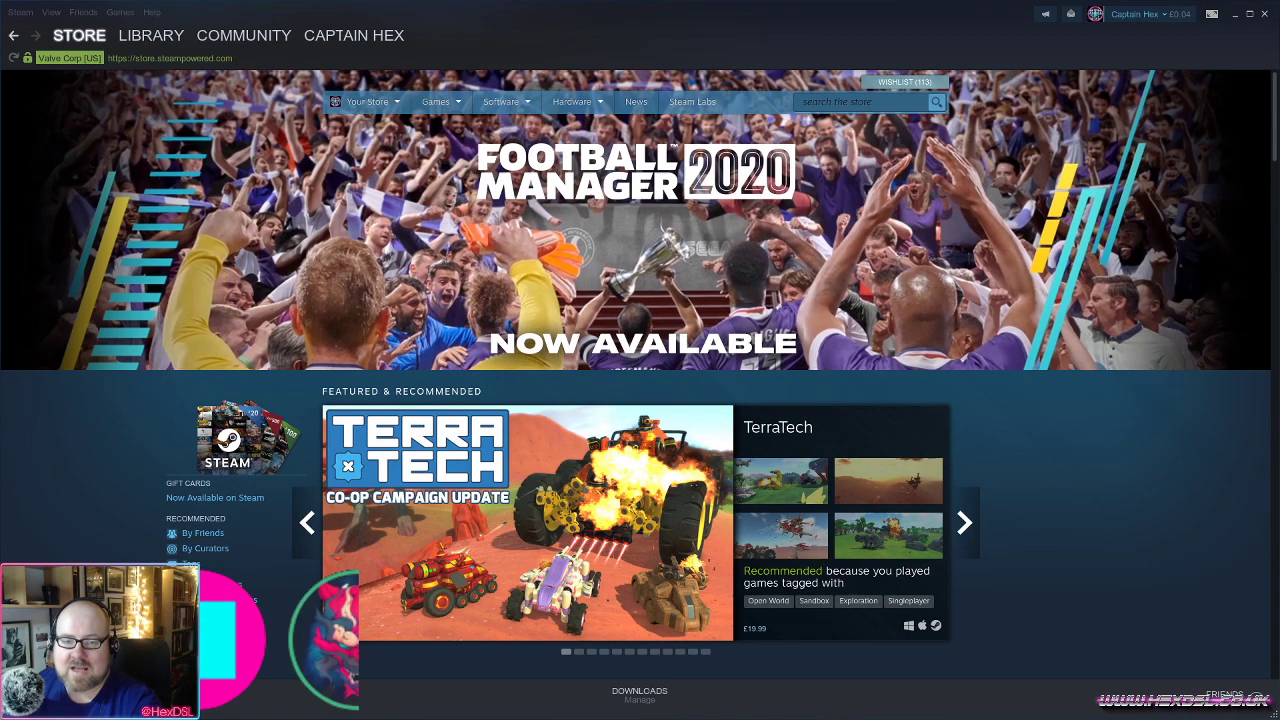
click(963, 522)
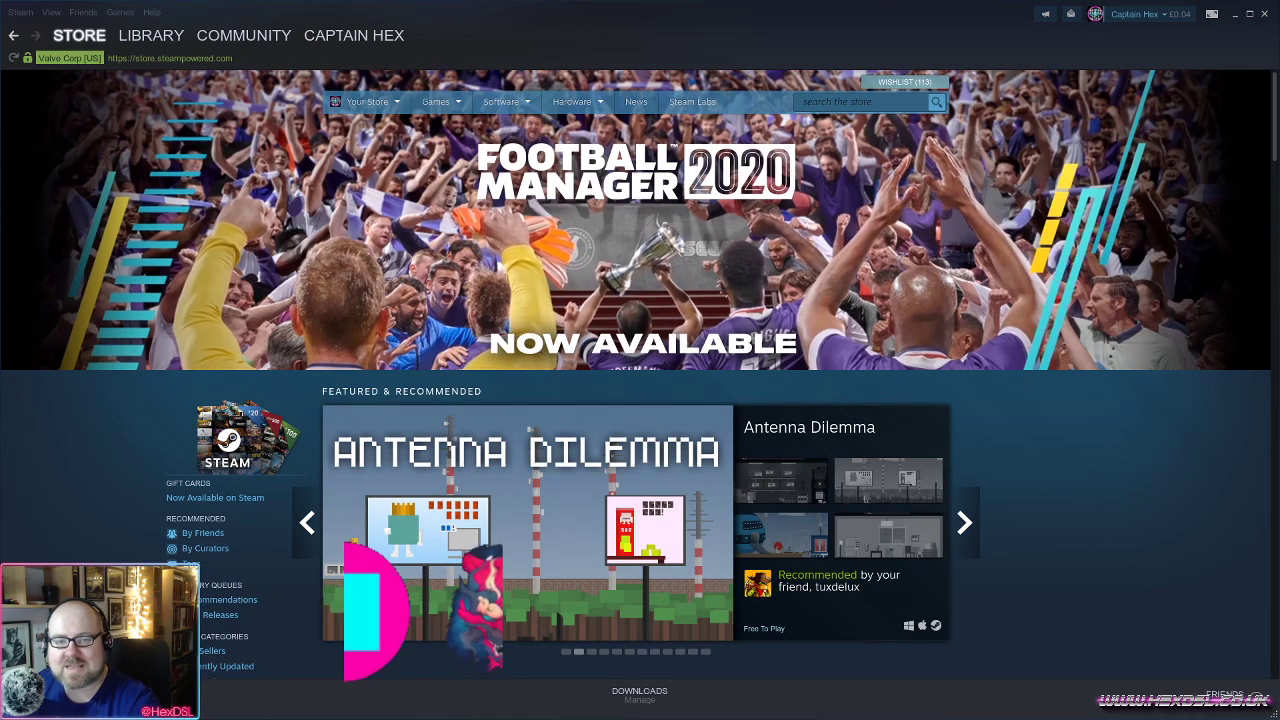
click(964, 522)
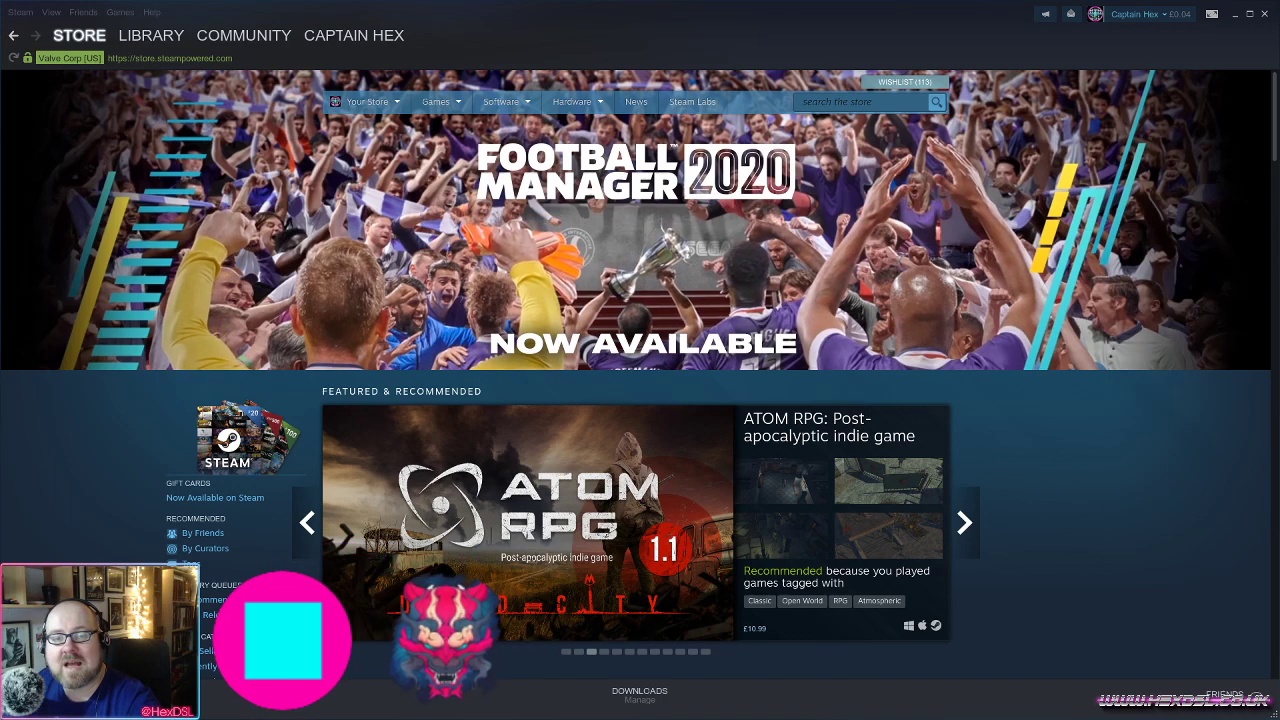
click(963, 522)
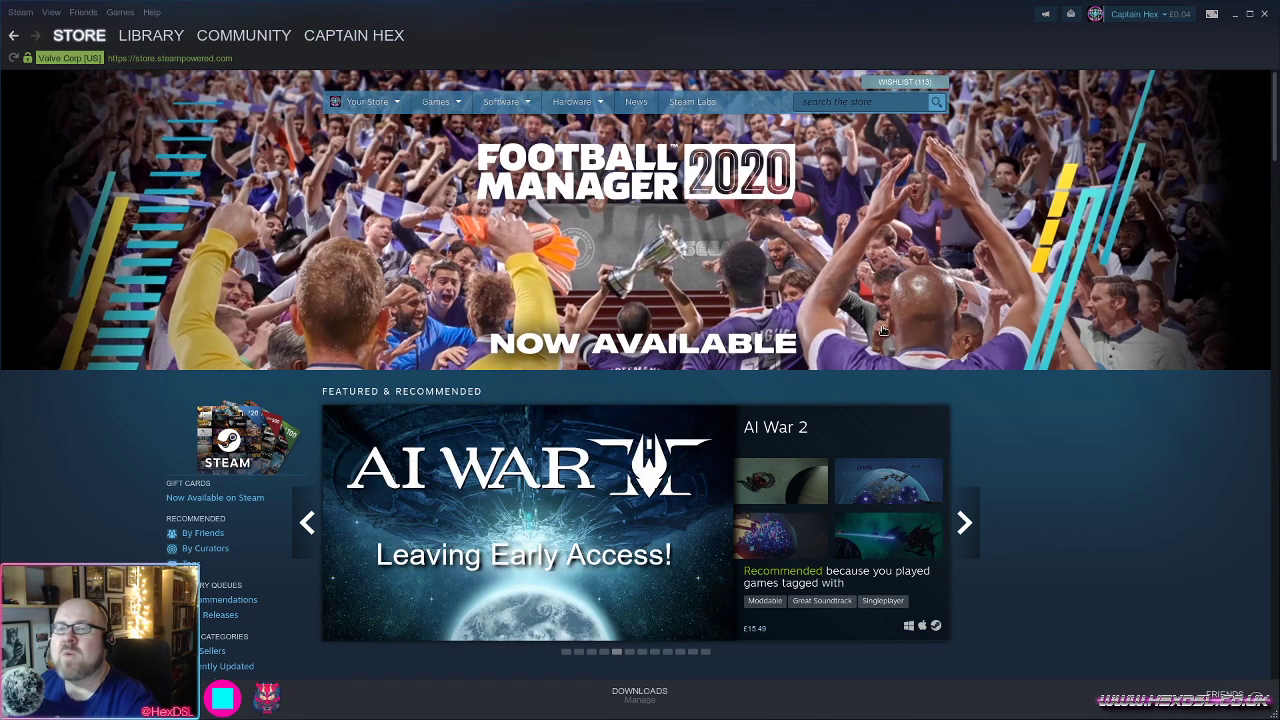
click(18, 11)
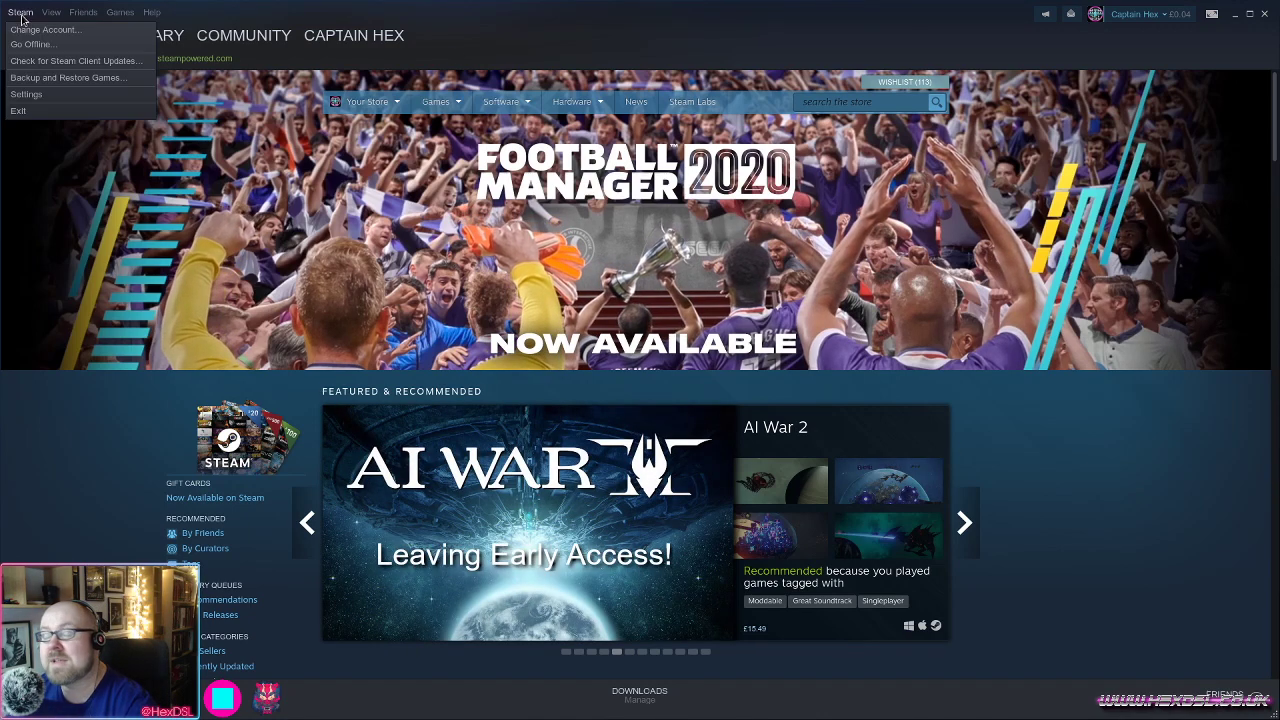
mouse_move(34, 98)
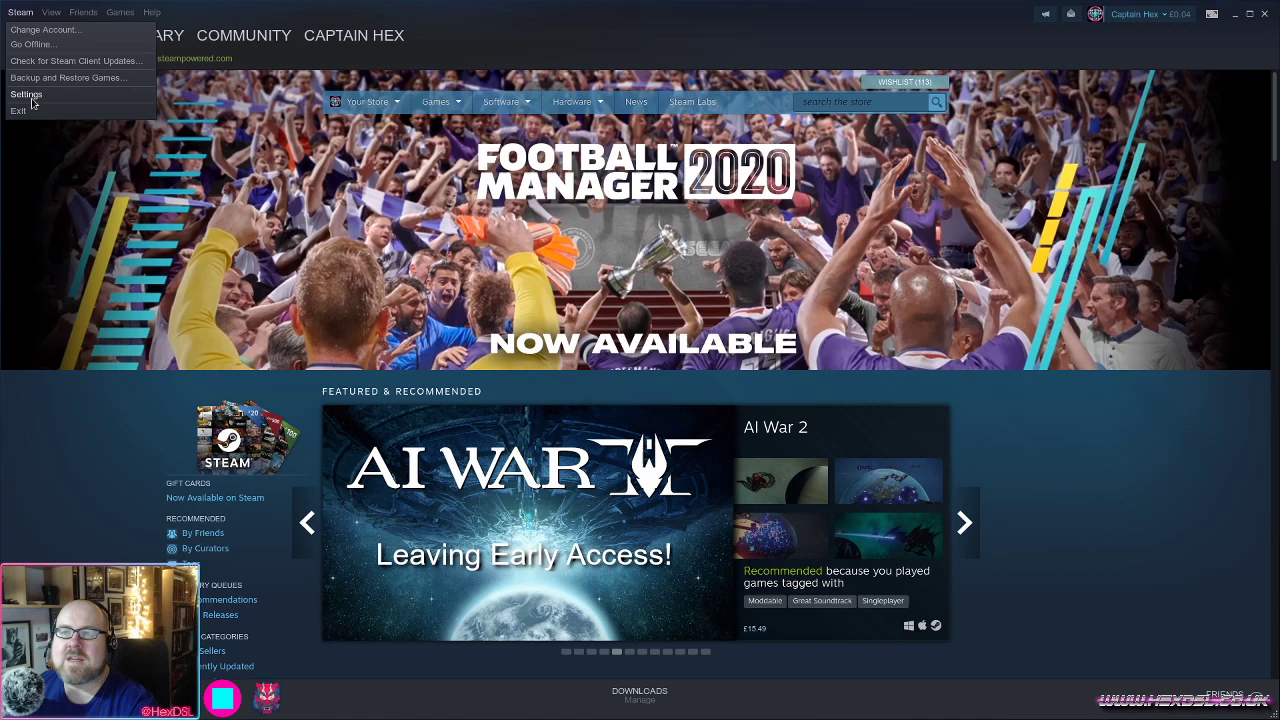
click(25, 94)
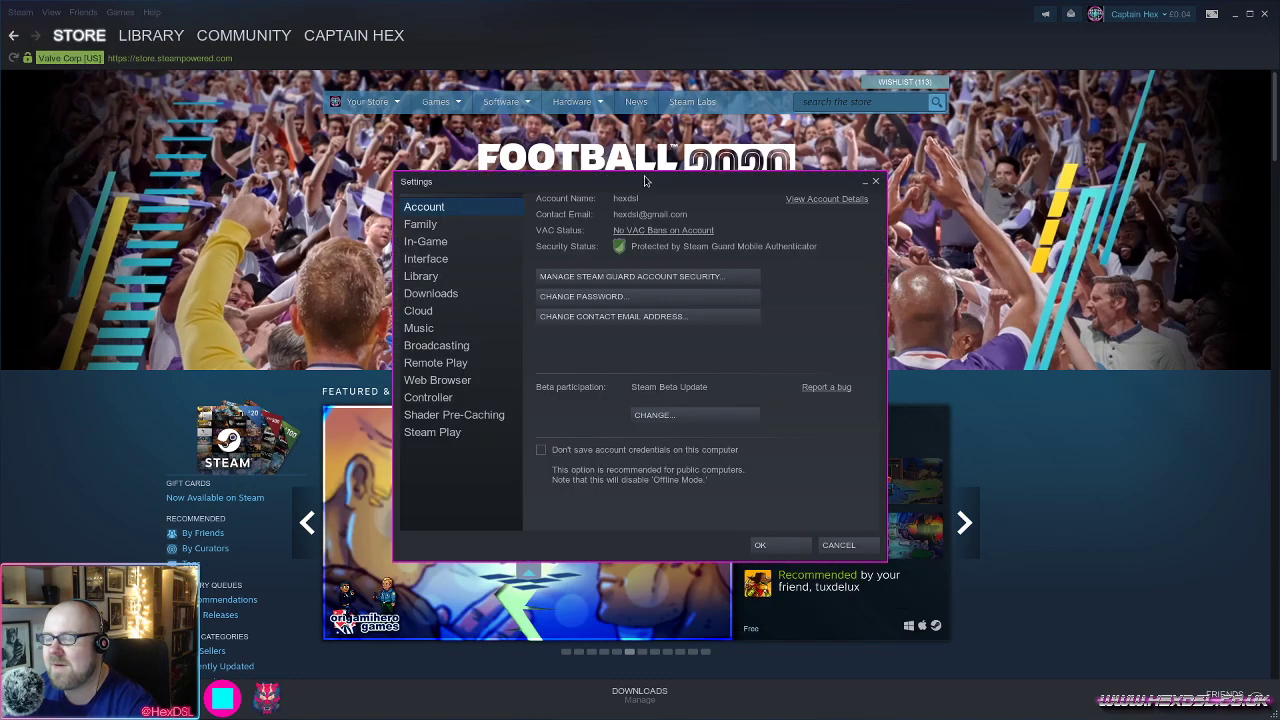
mouse_move(534, 407)
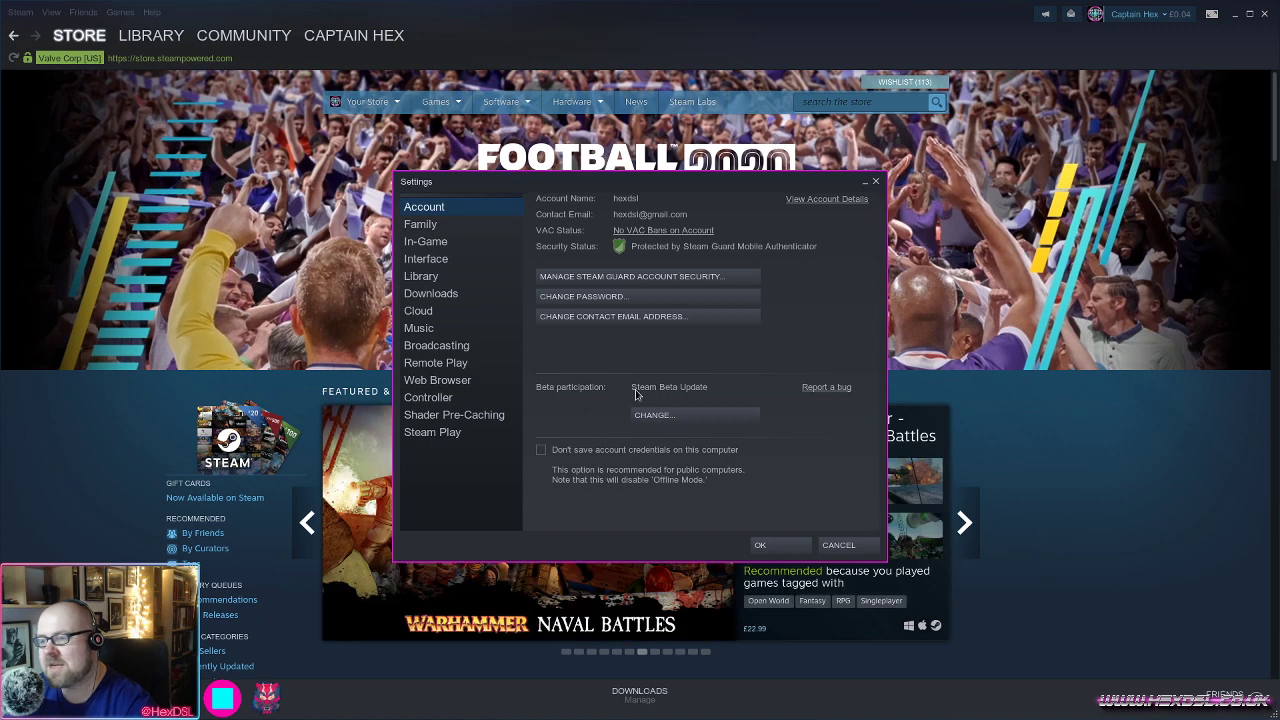
mouse_move(700, 396)
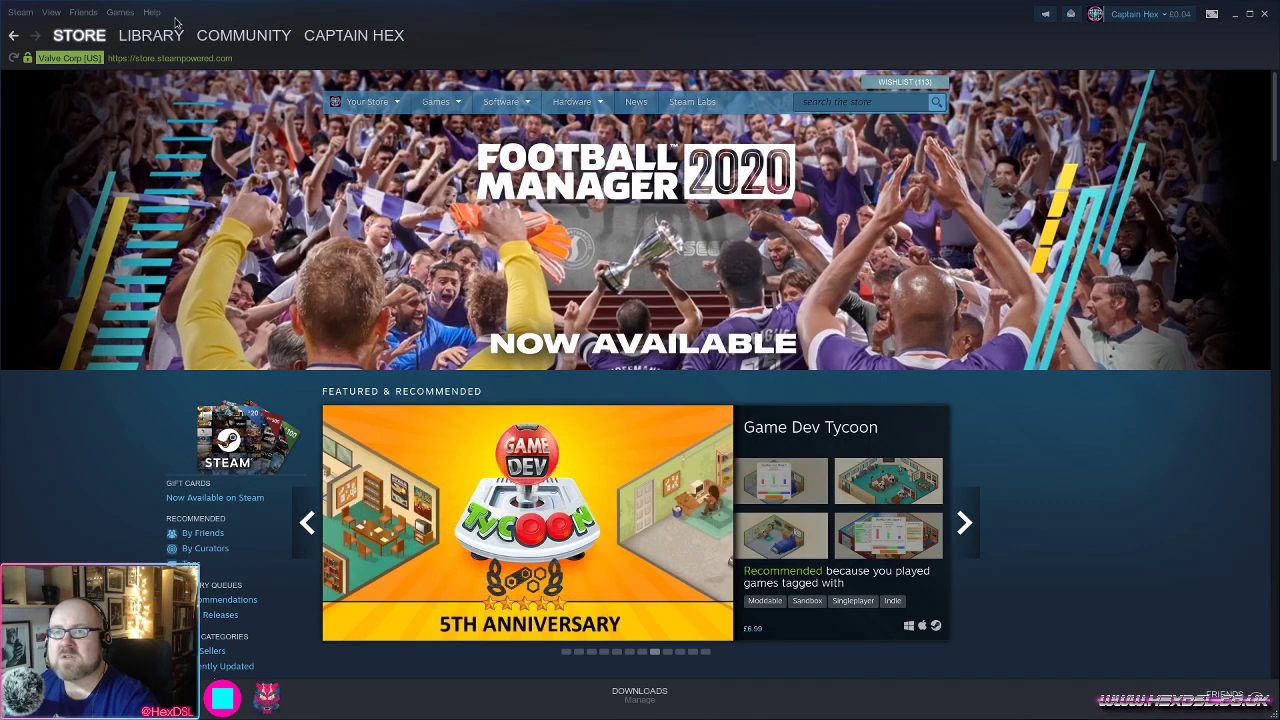
Reopen Steam settings to view the Broadcasting page, then switch to the Library.
click(20, 11)
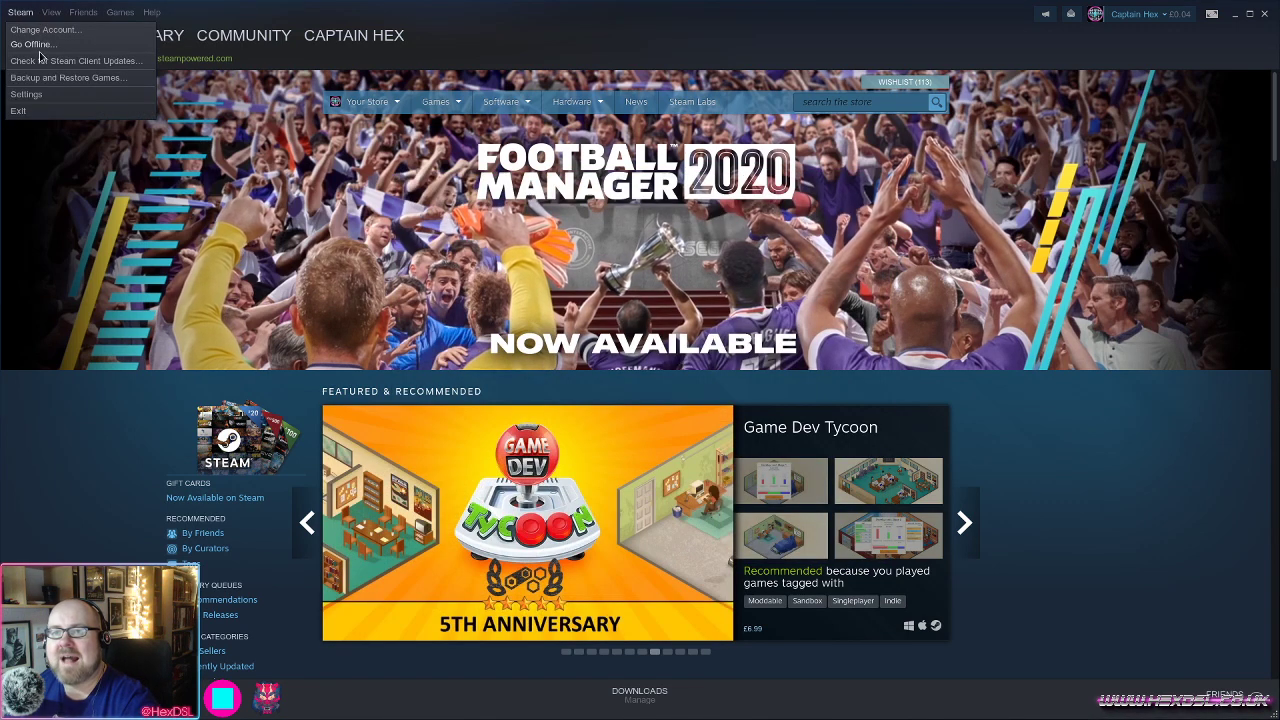
mouse_move(42, 61)
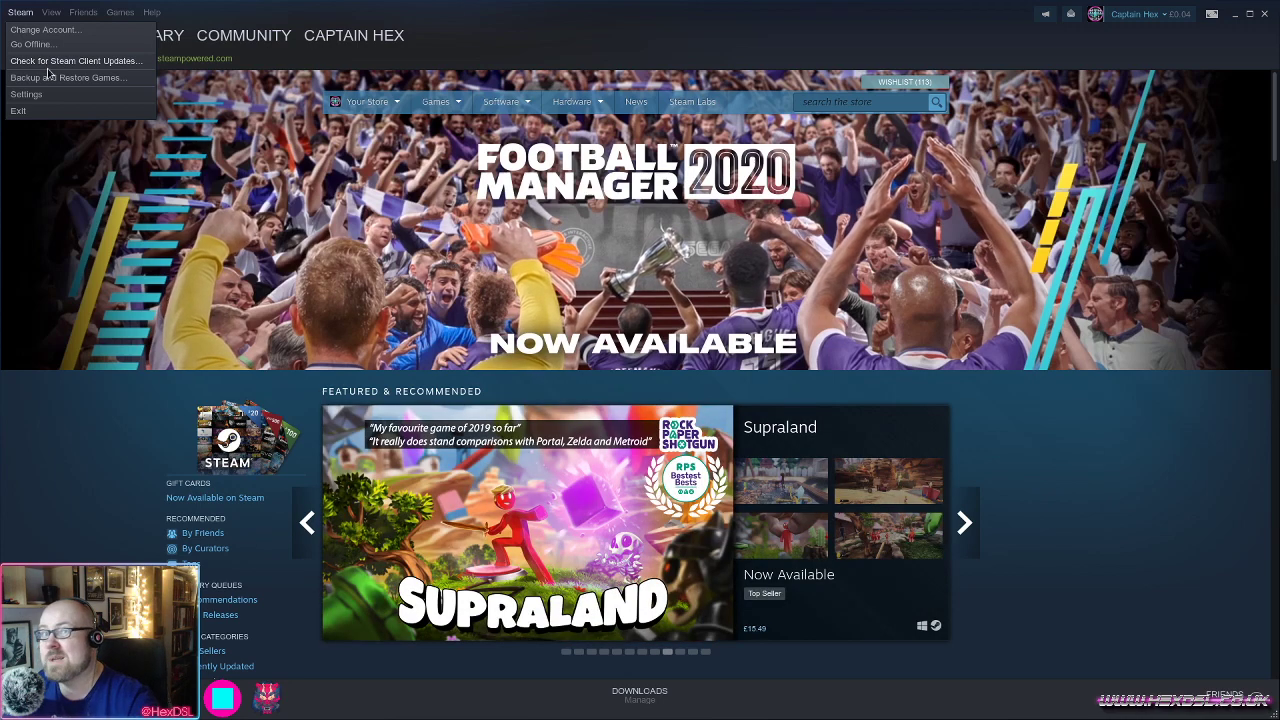
mouse_move(44, 98)
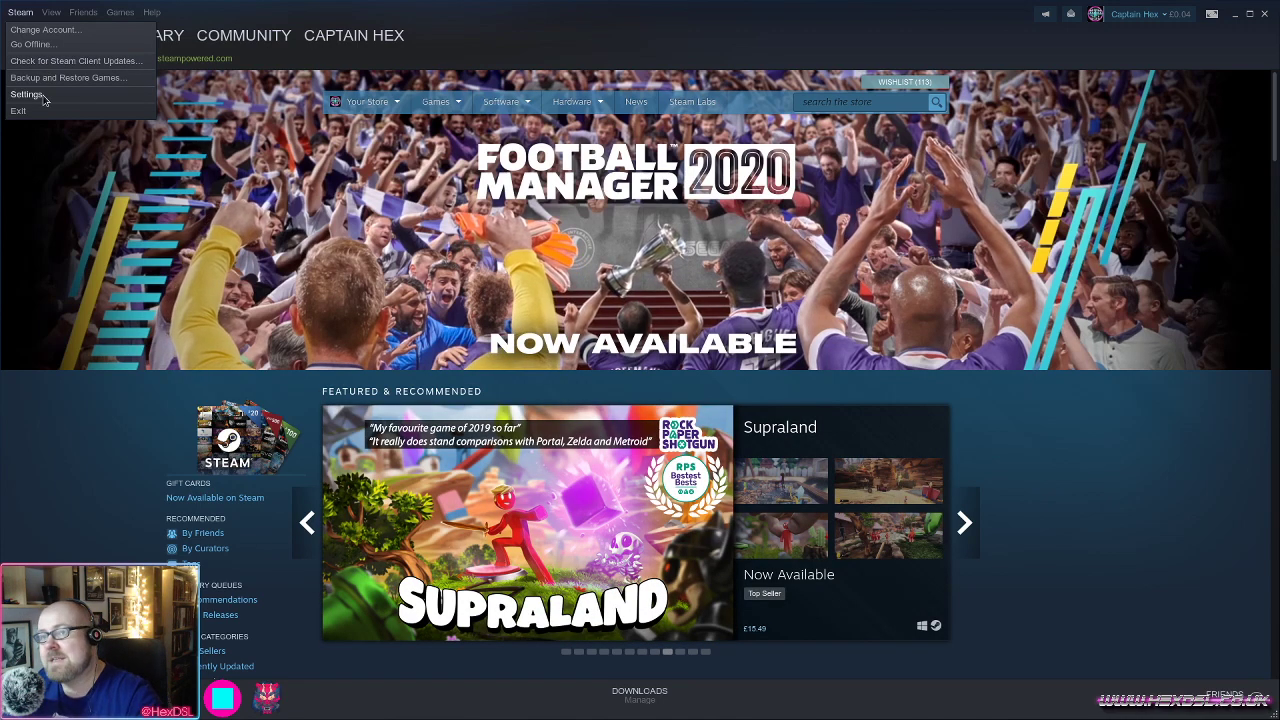
click(27, 94)
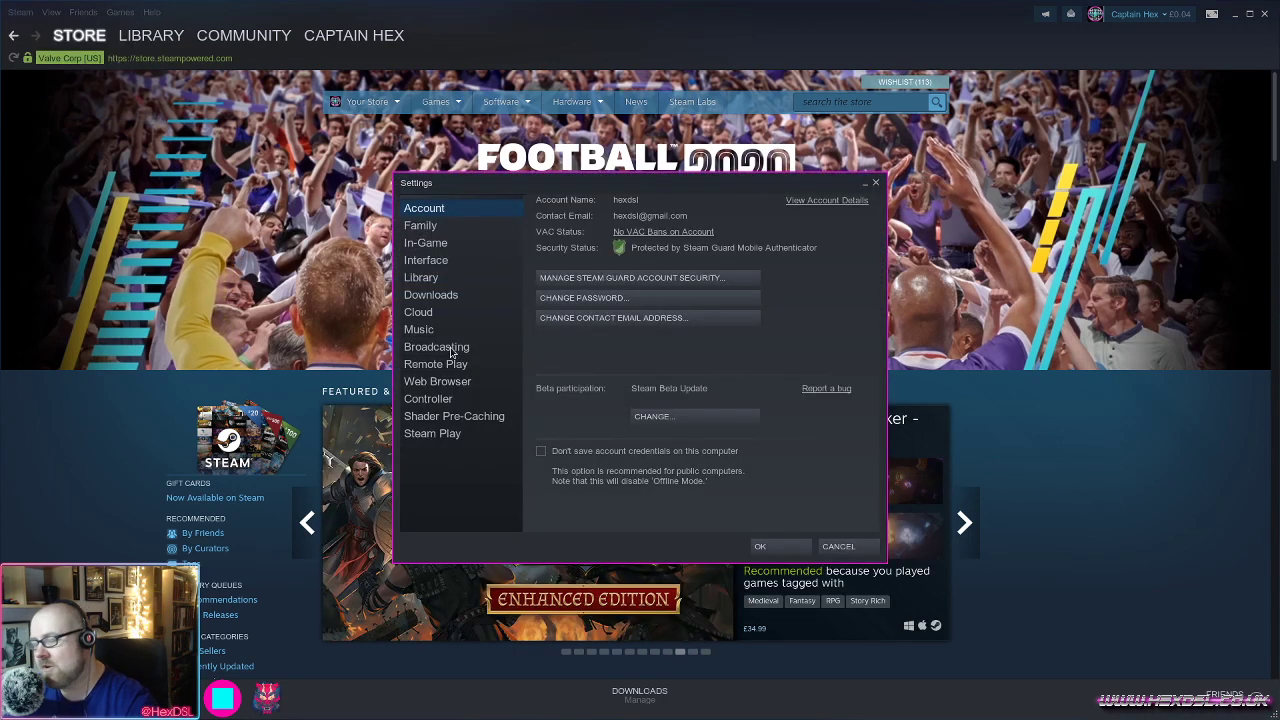
click(436, 346)
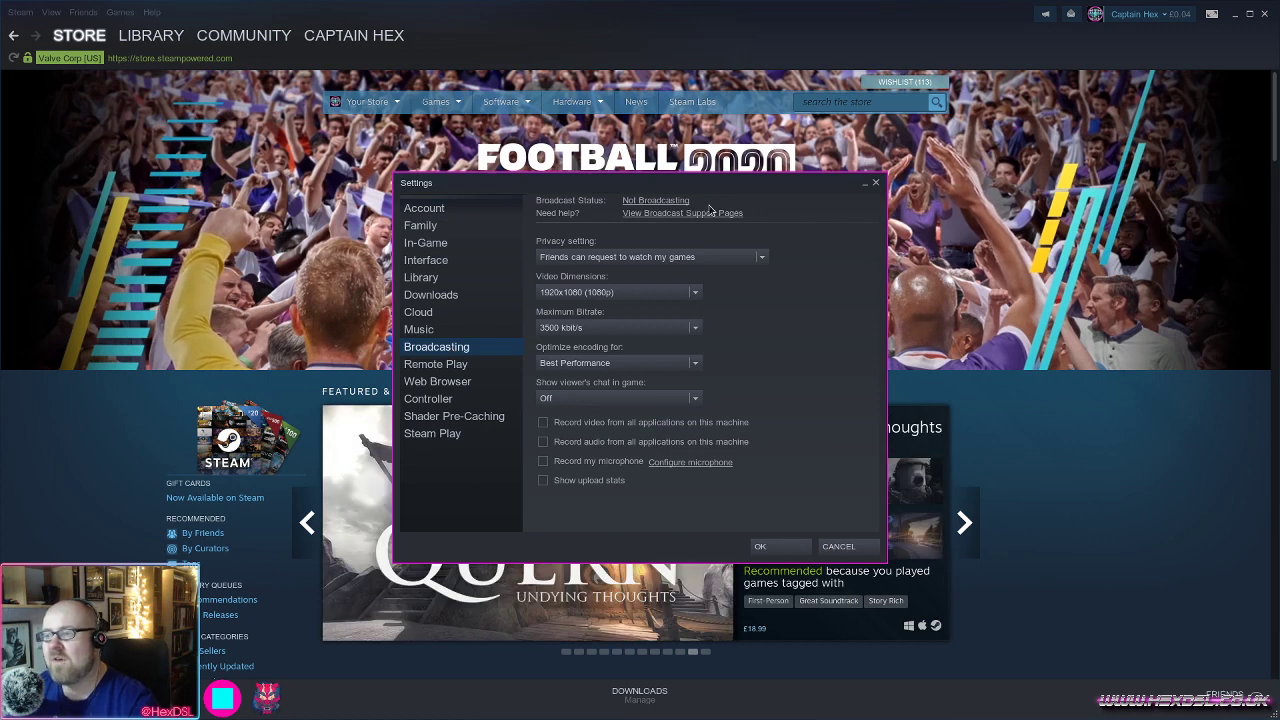
mouse_move(655, 203)
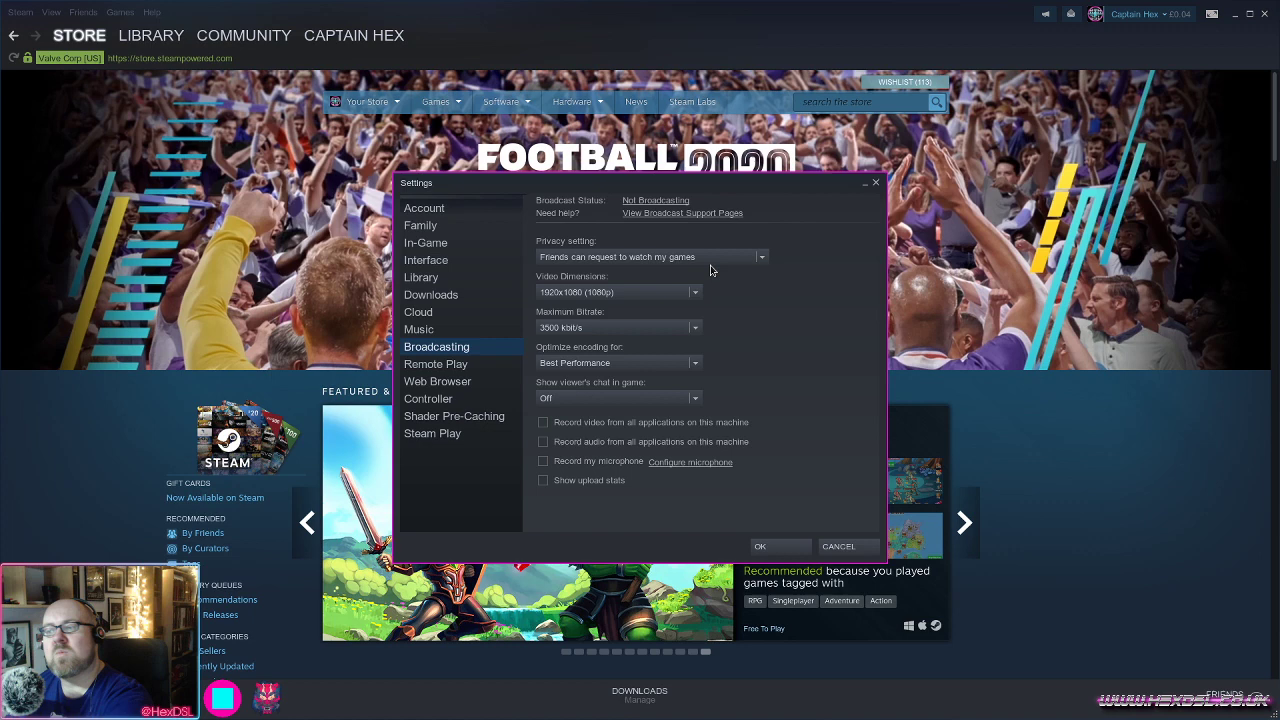
mouse_move(739, 360)
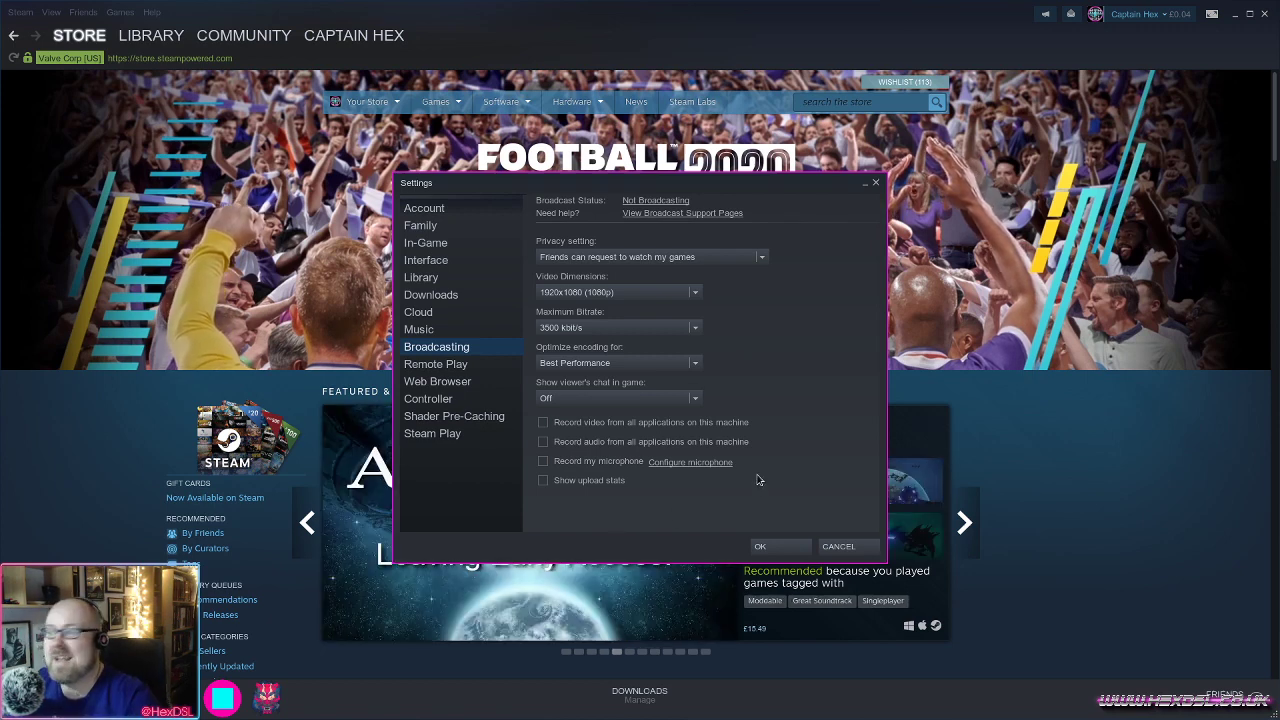
mouse_move(847, 551)
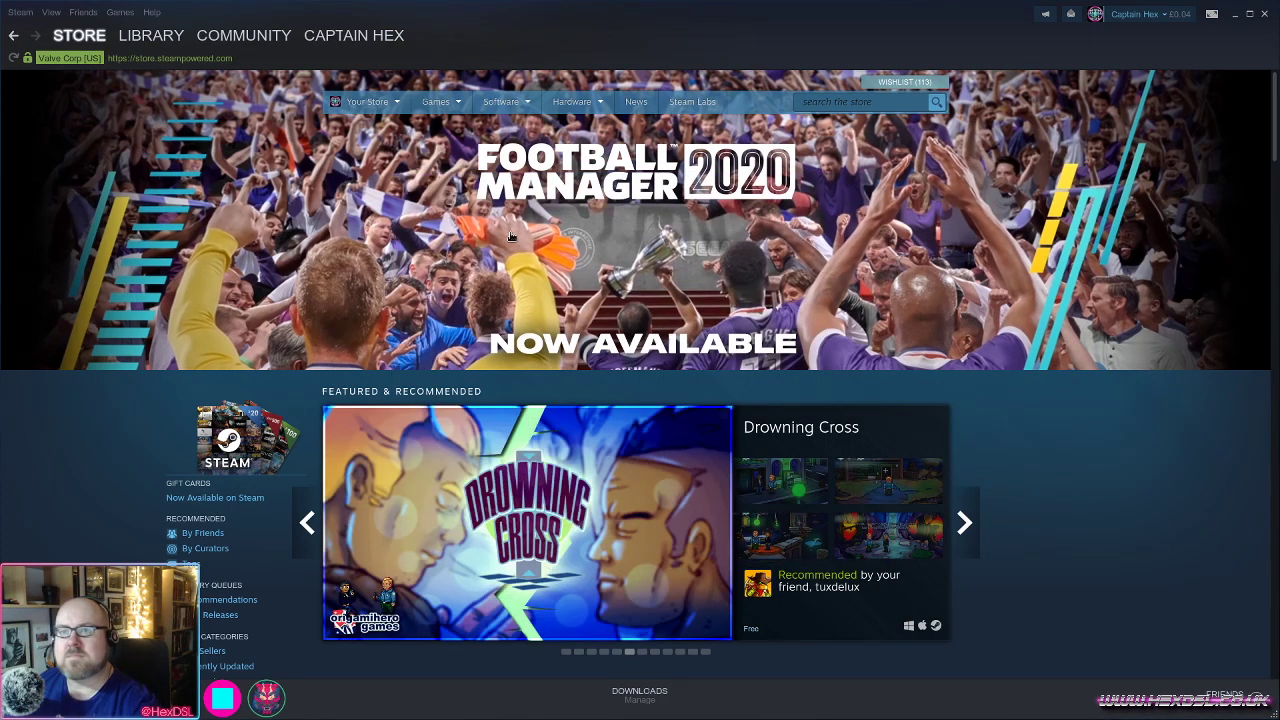
click(151, 35)
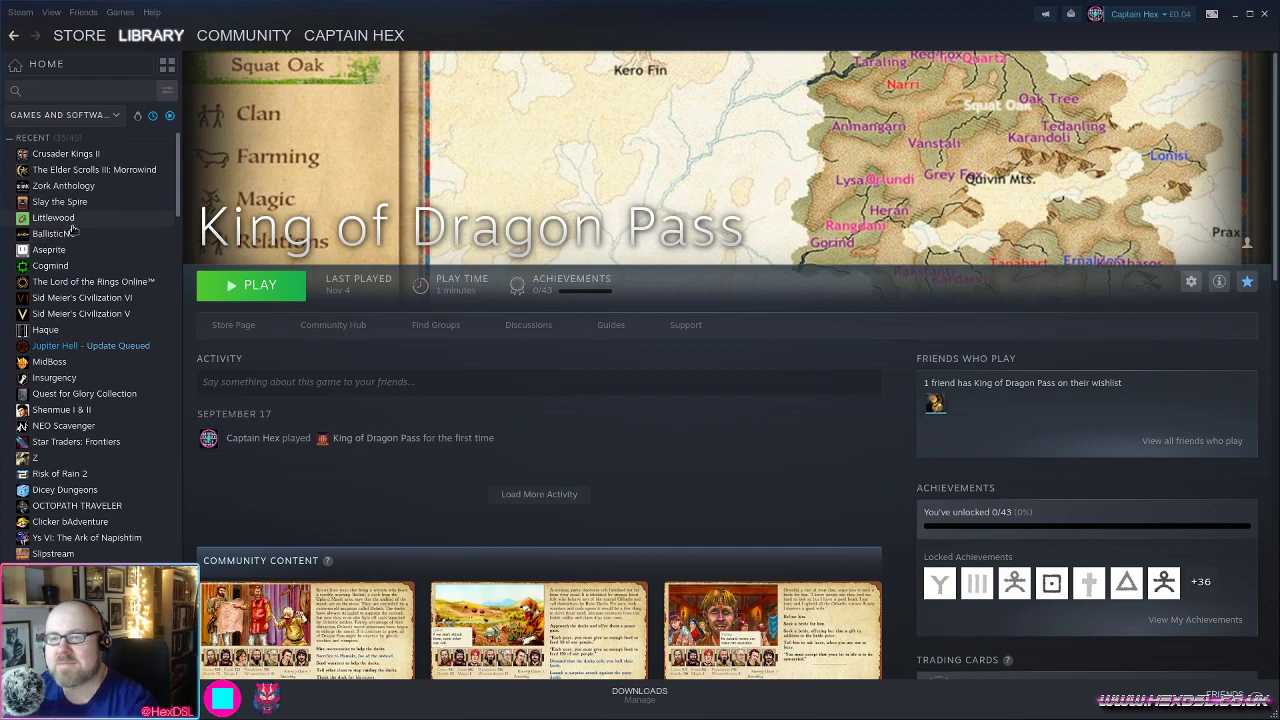
Launch Slay the Spire, accepting the compatibility notice and starting without mods.
click(59, 201)
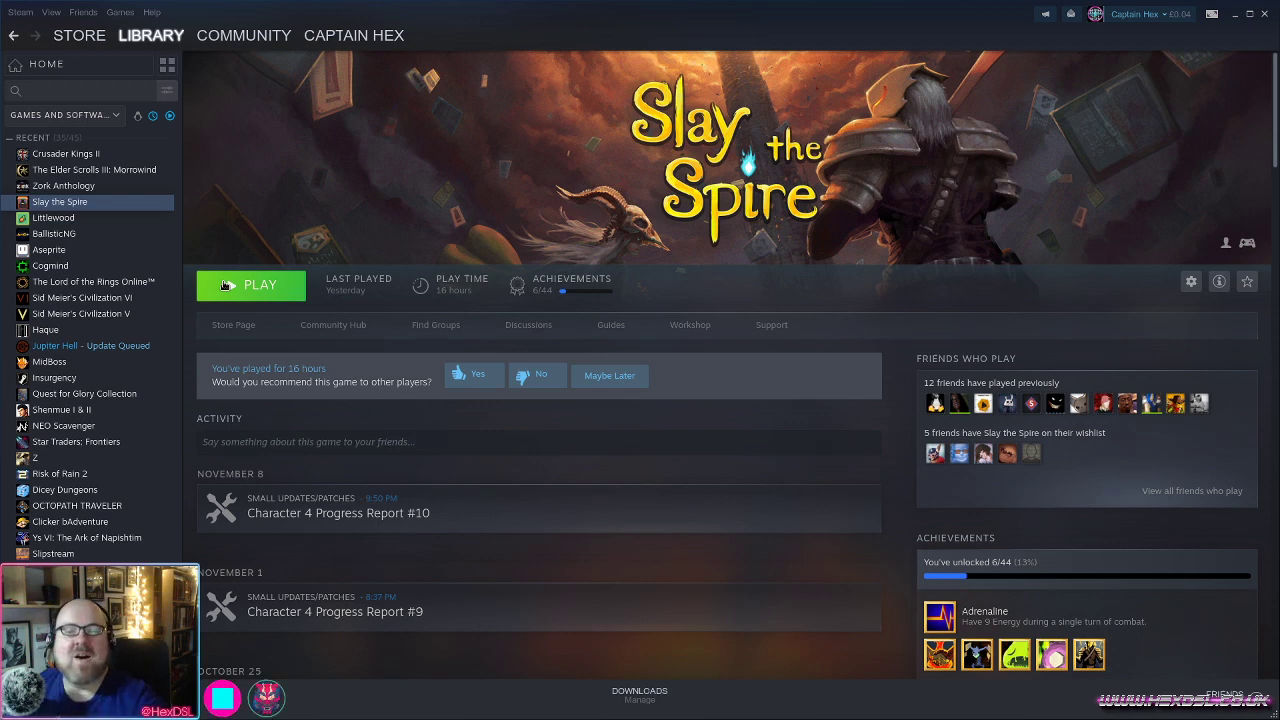
click(250, 285)
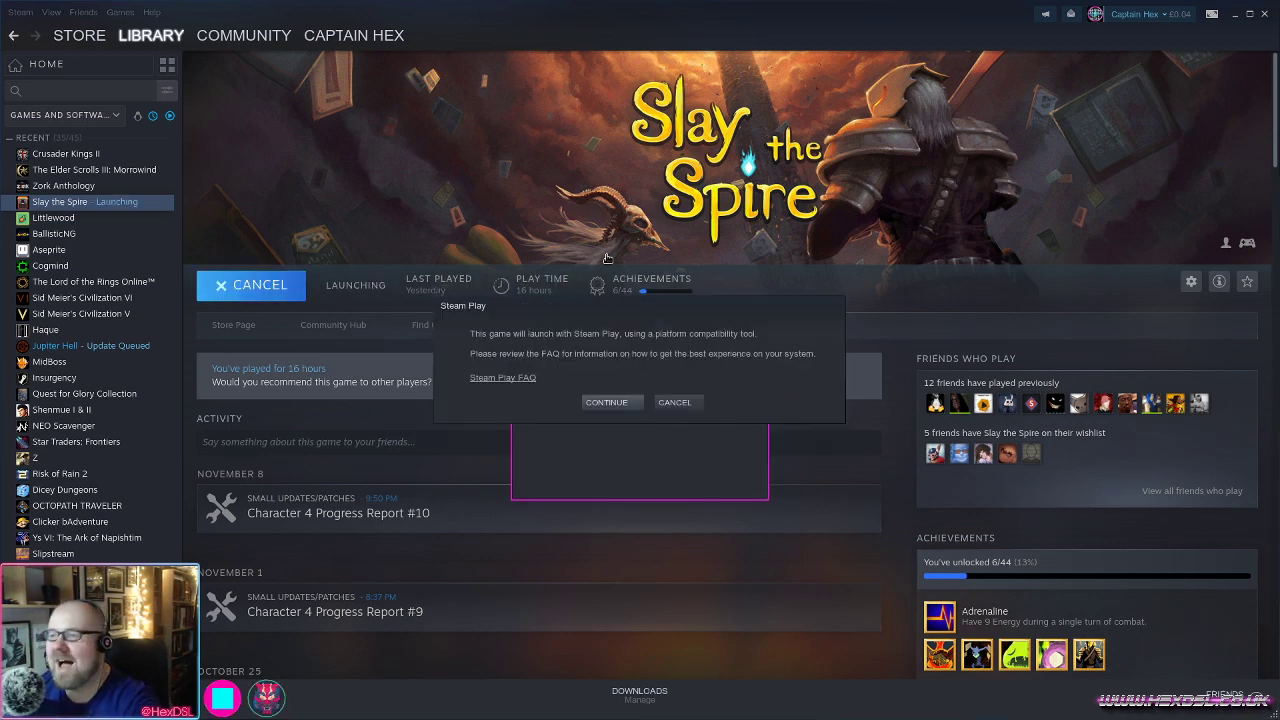
click(607, 402)
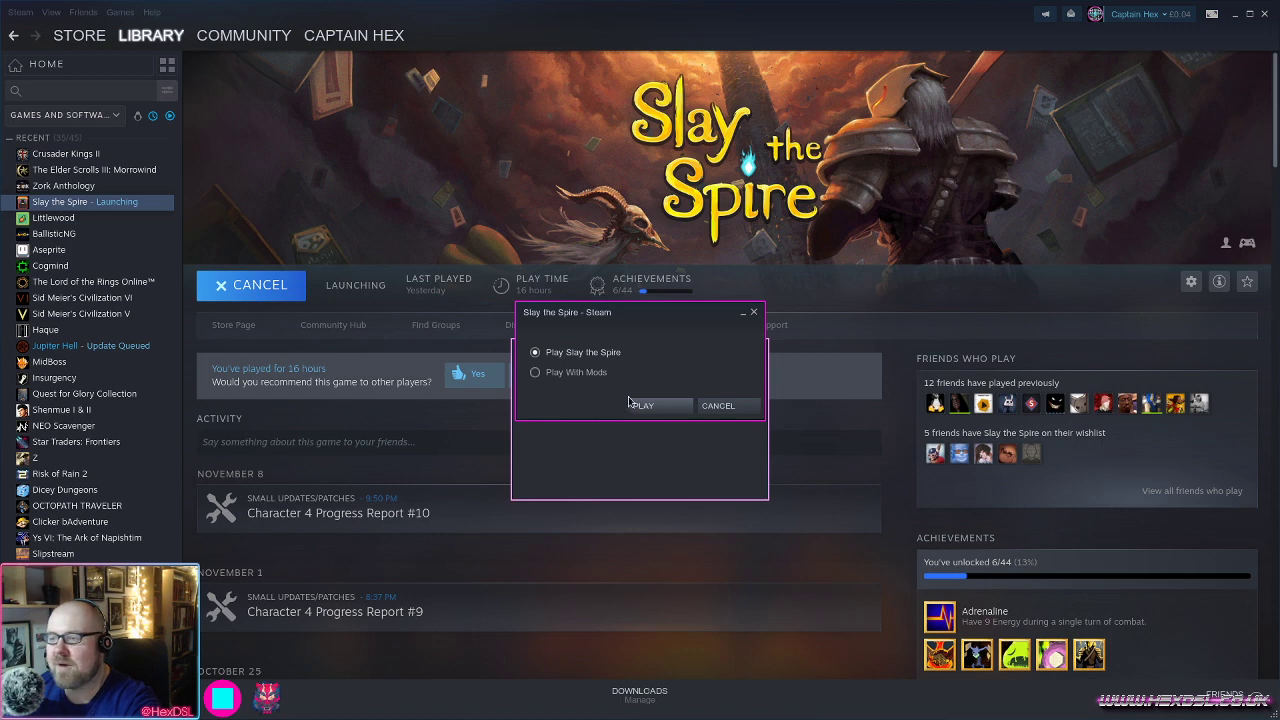
mouse_move(640, 340)
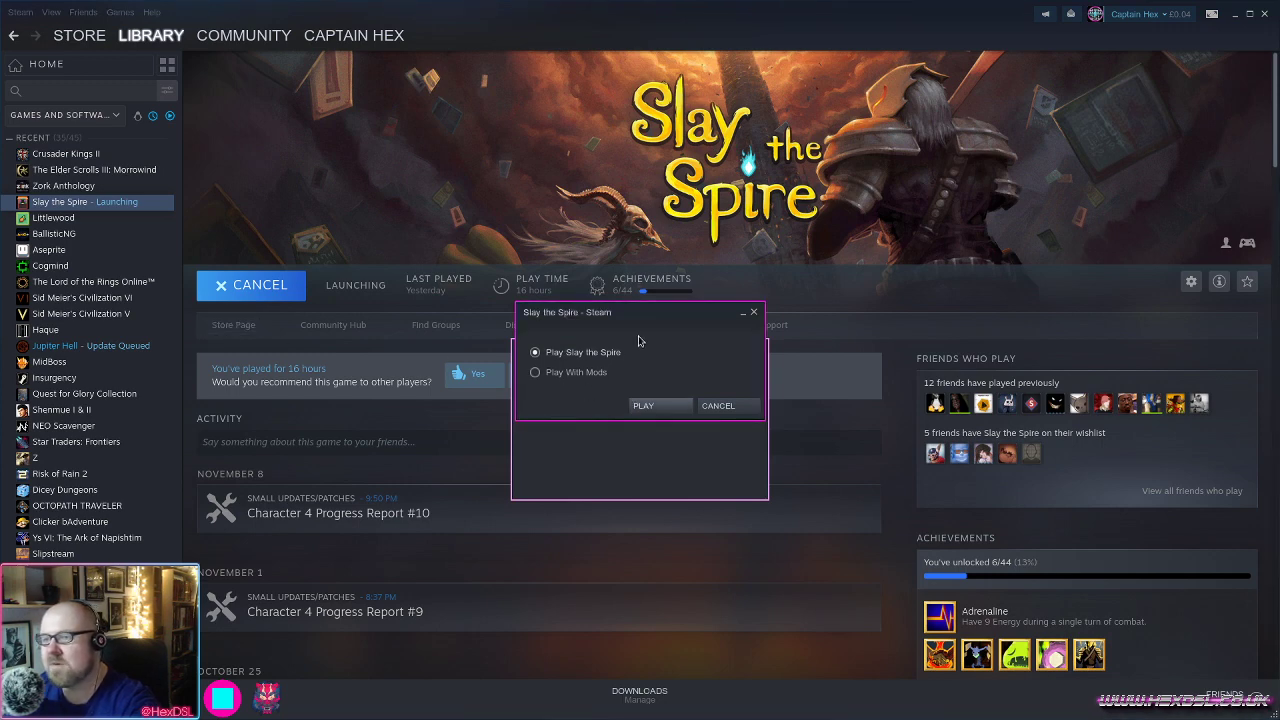
click(643, 405)
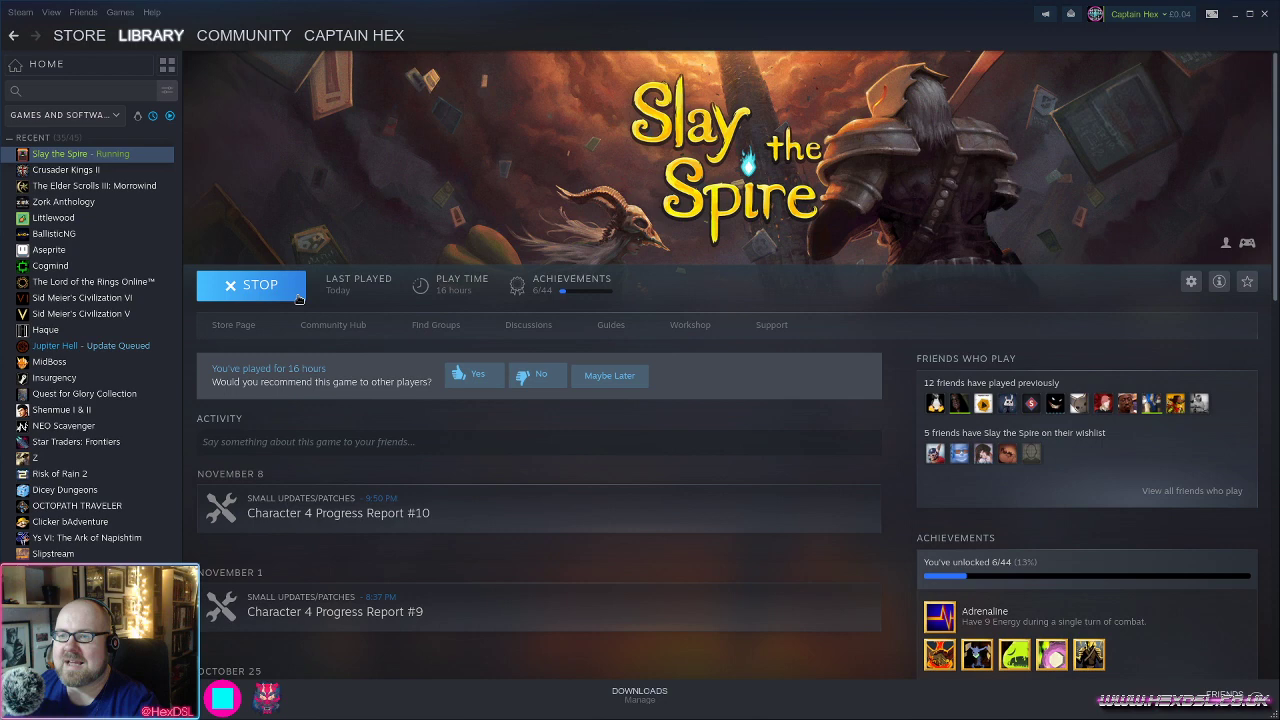
Open Blodreina's chat and accept her invitation to watch the Rocket League broadcast.
click(250, 285)
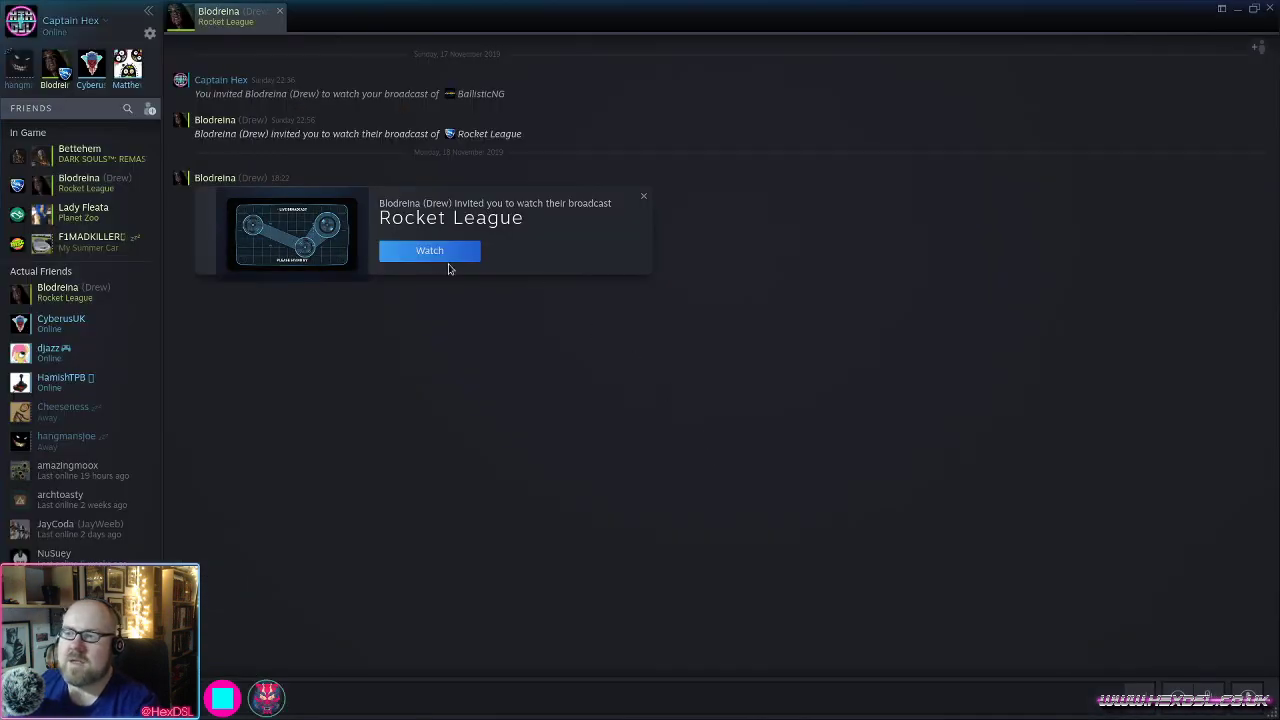
click(643, 195)
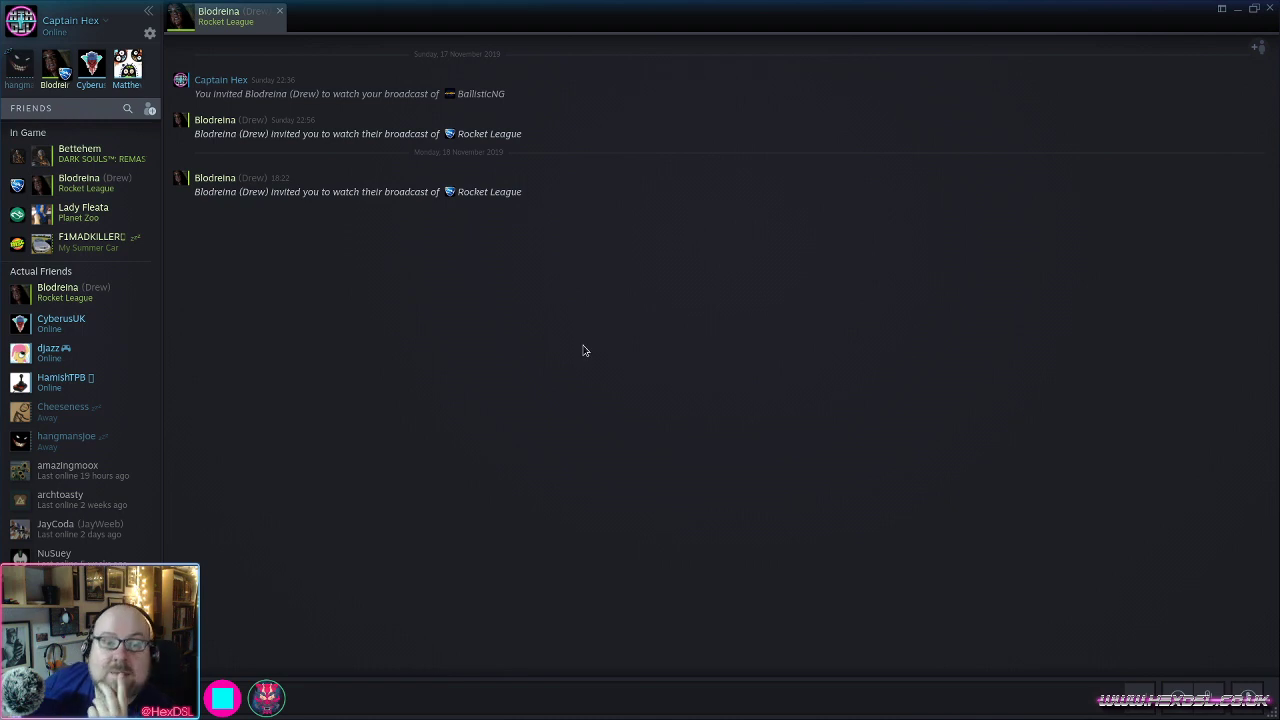
mouse_move(435, 301)
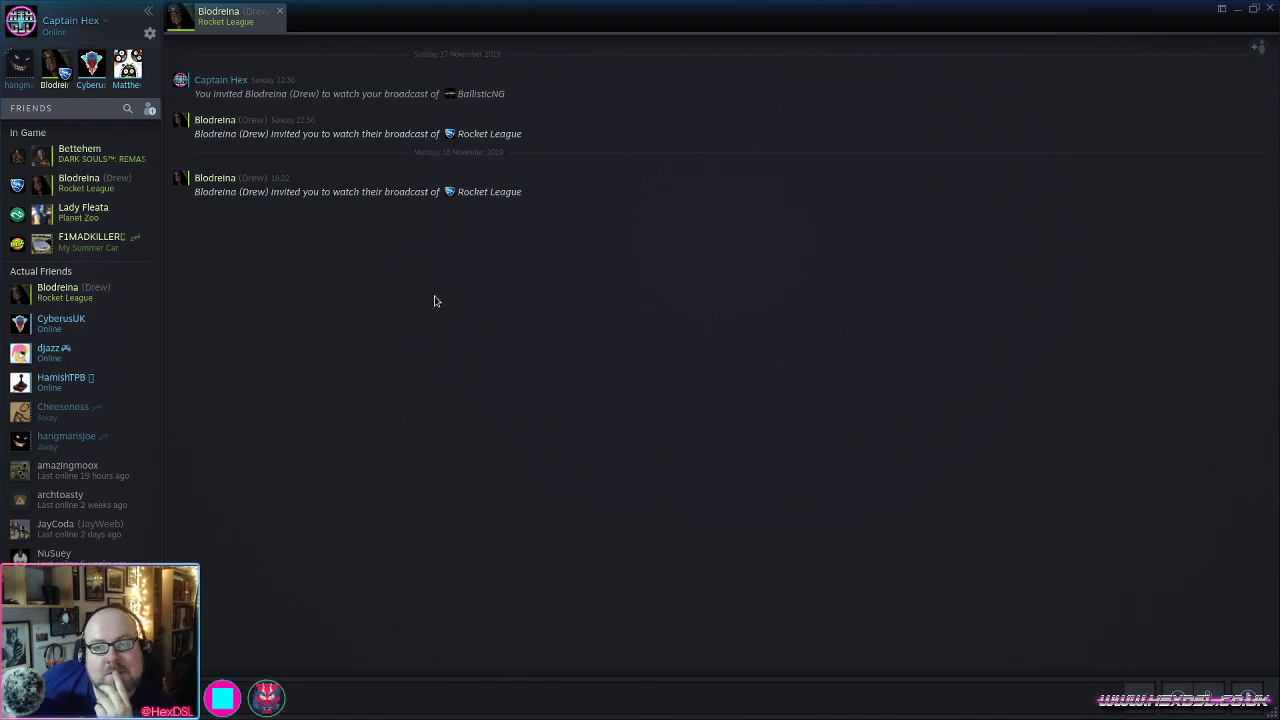
mouse_move(625, 230)
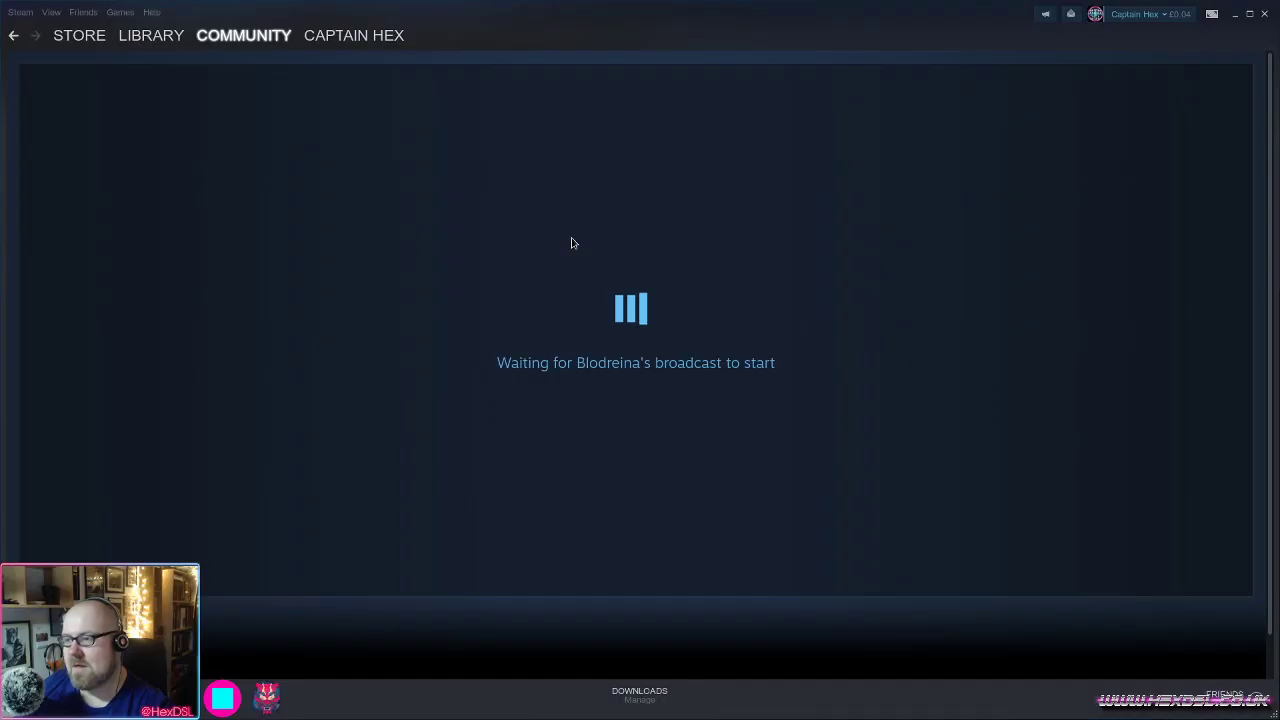
mouse_move(650, 303)
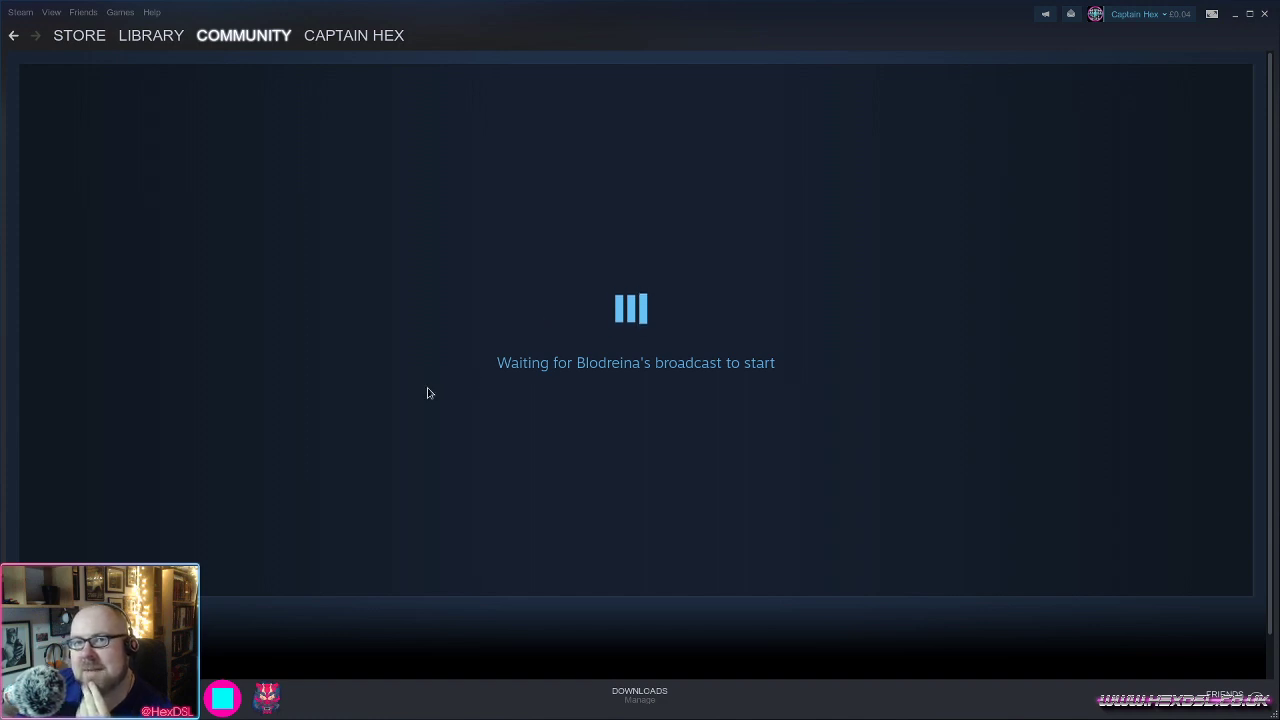
mouse_move(345, 492)
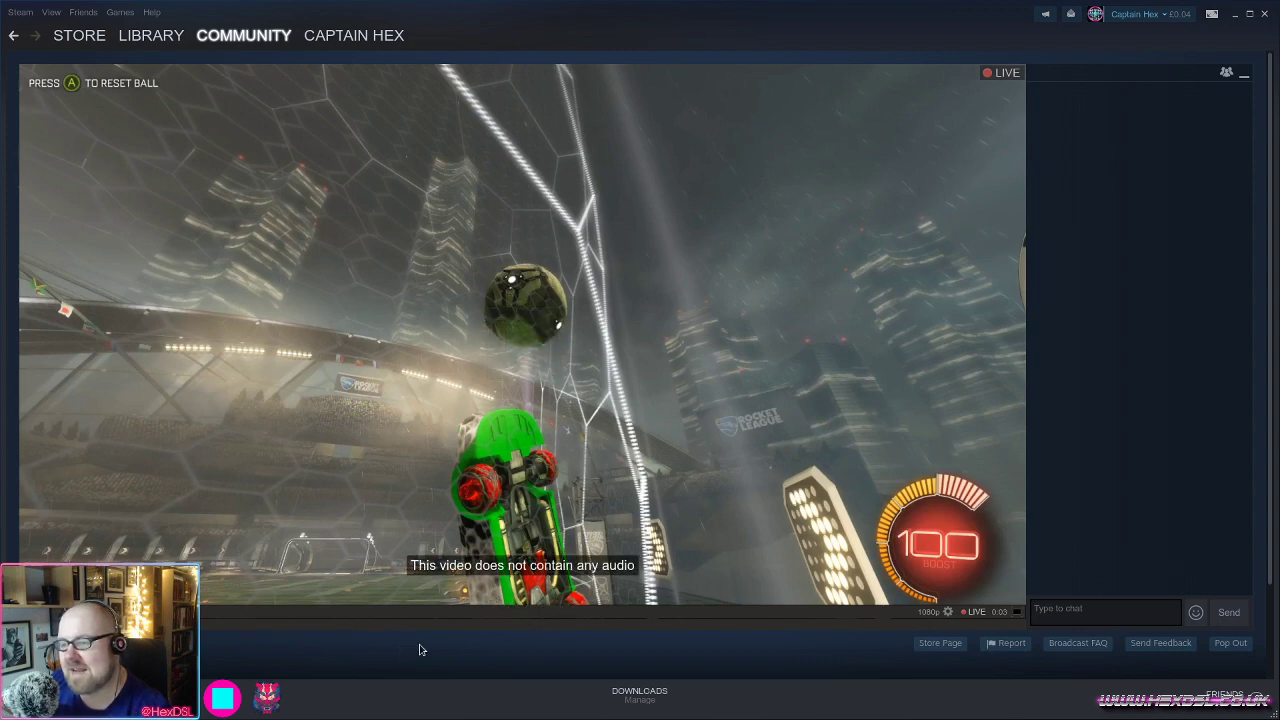
mouse_move(264, 597)
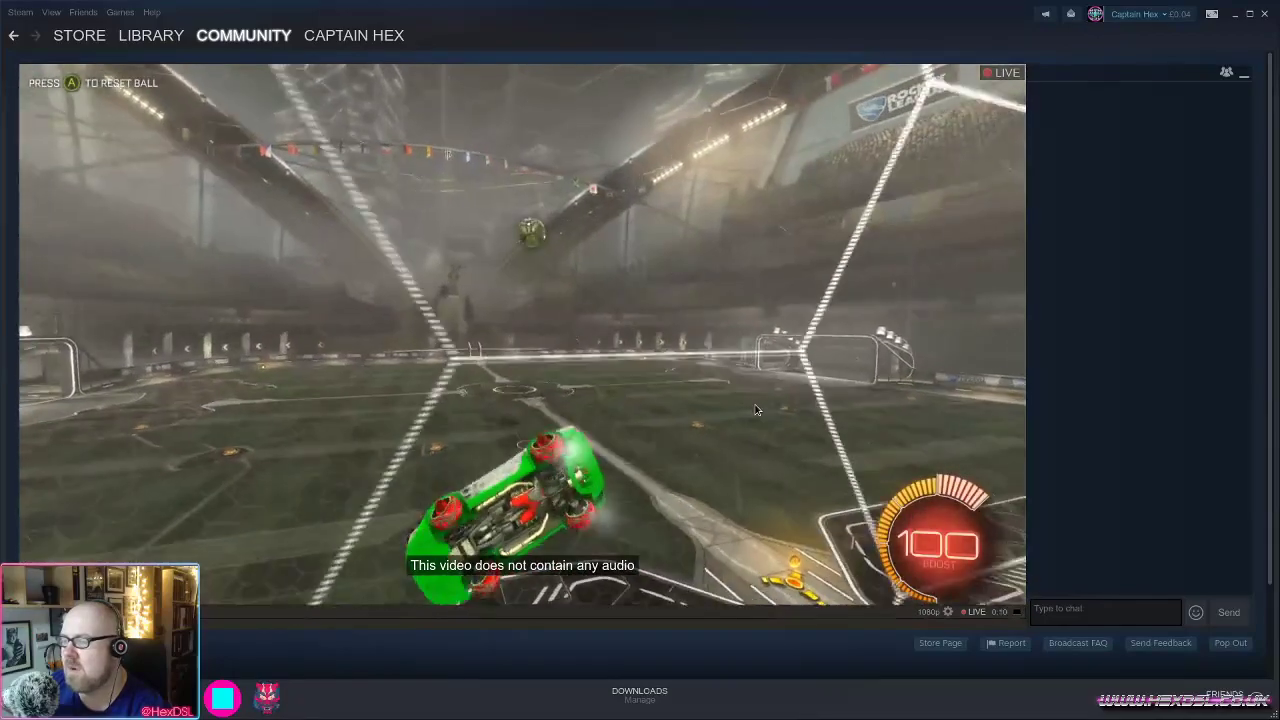
mouse_move(1120, 376)
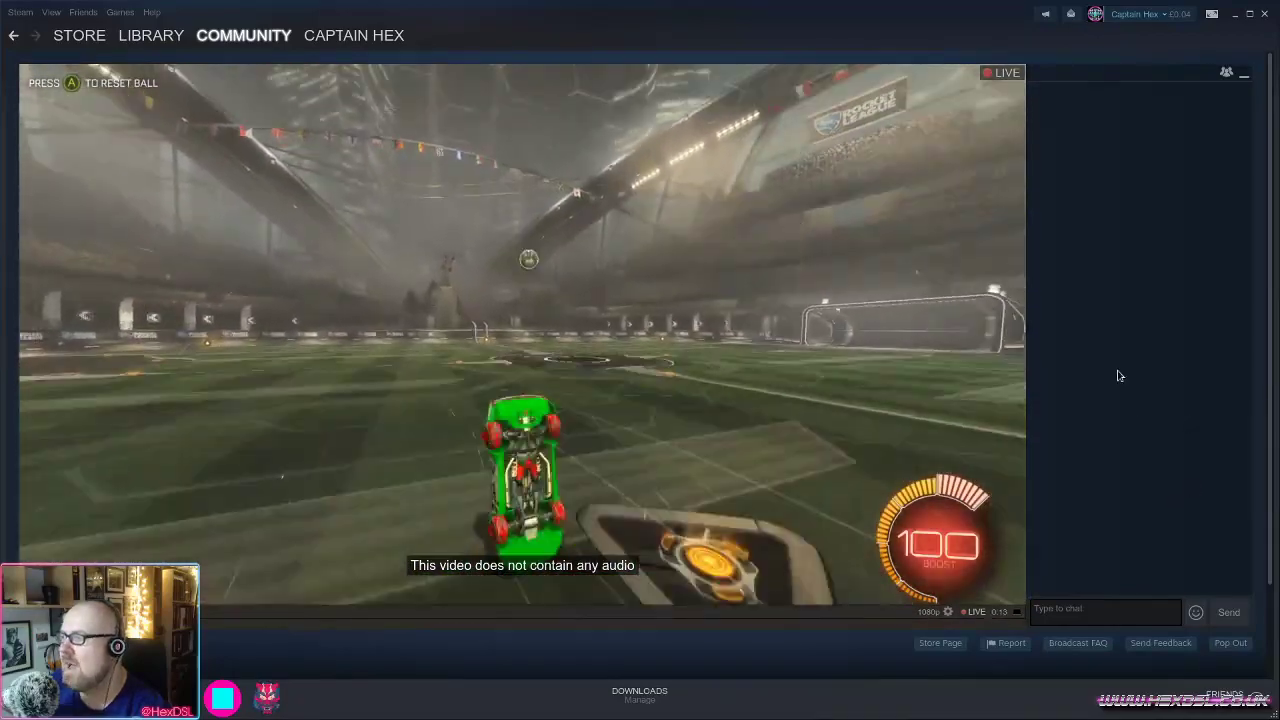
mouse_move(1228, 72)
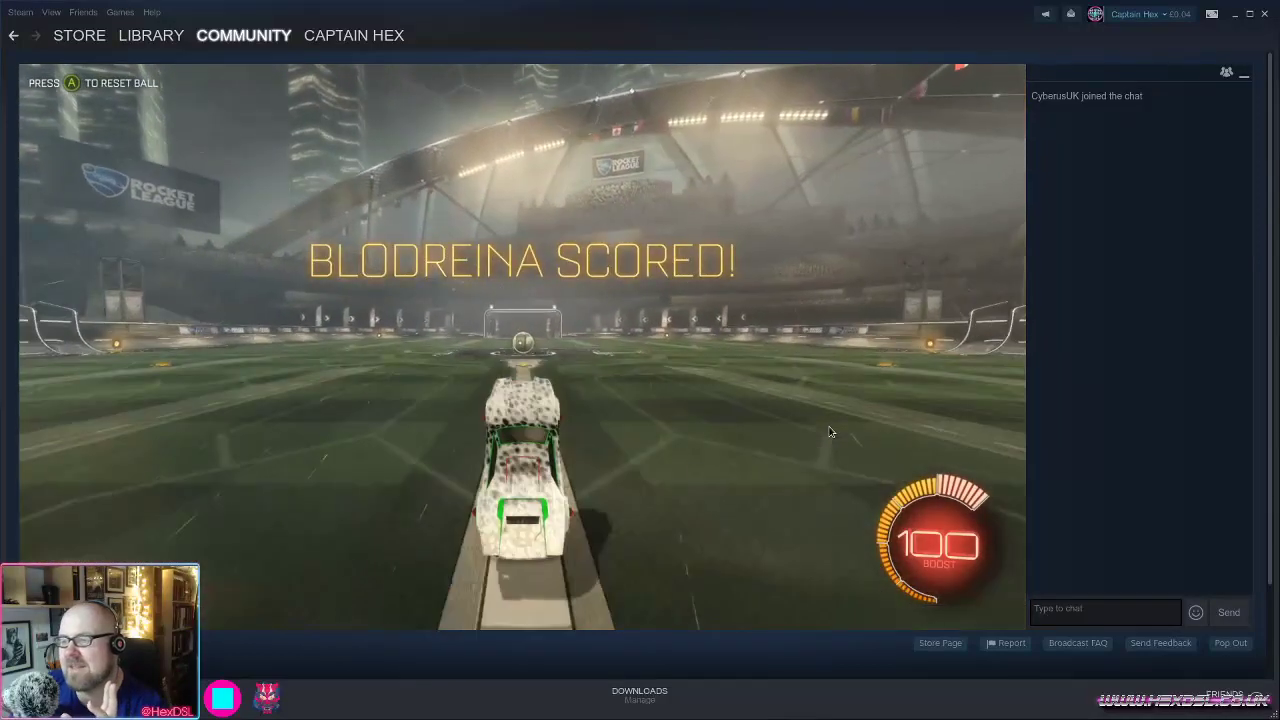
Type hello in the broadcast chat, browse the Store's Featured page, then return to the broadcast.
key(Escape)
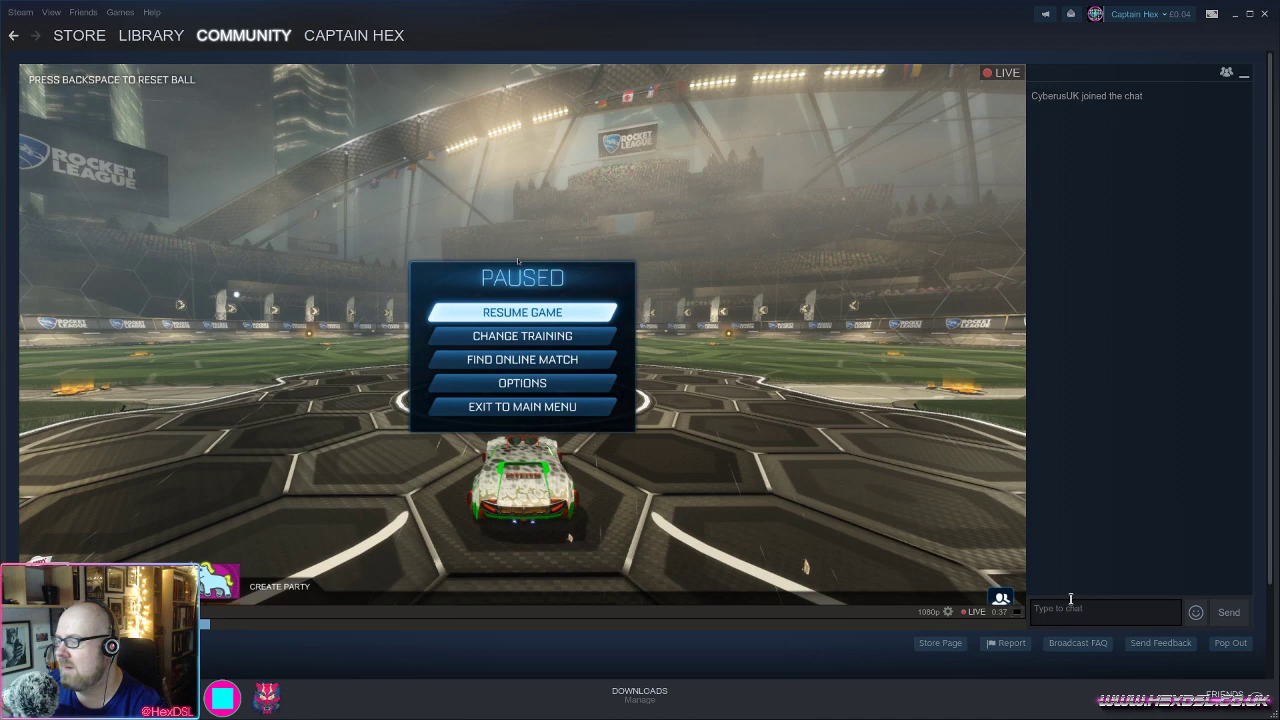
text(hell)
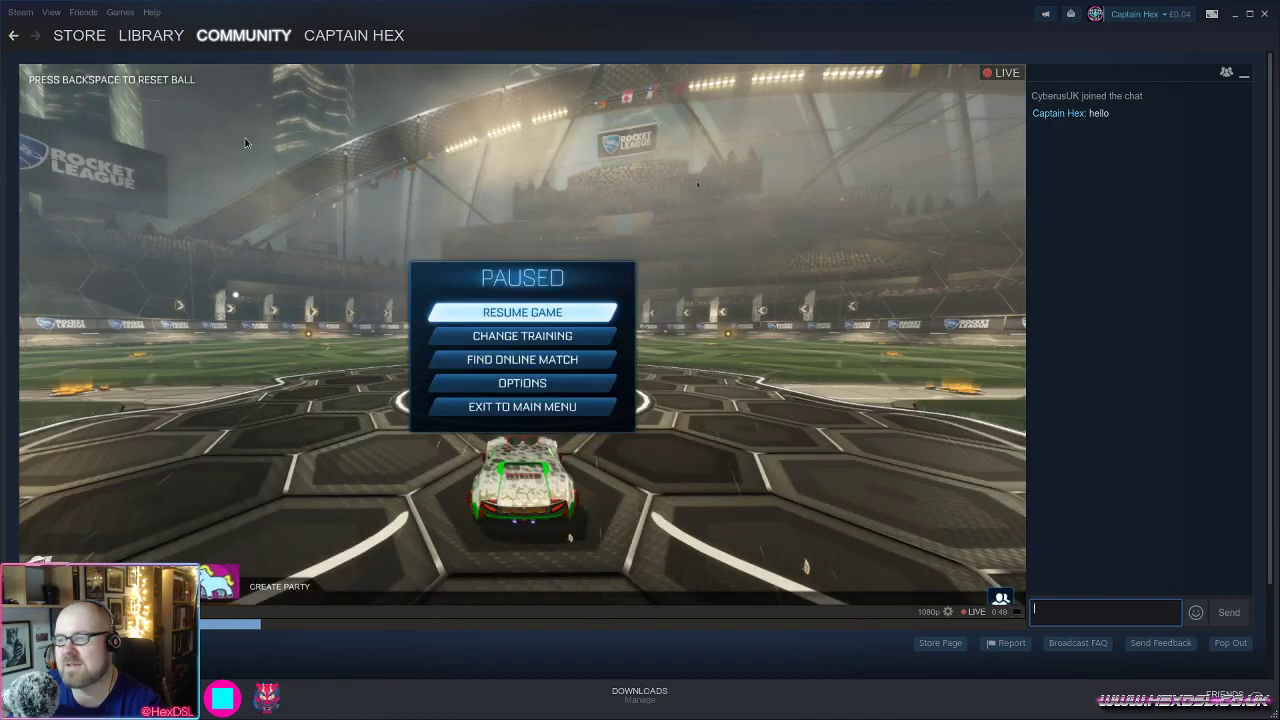
click(79, 35)
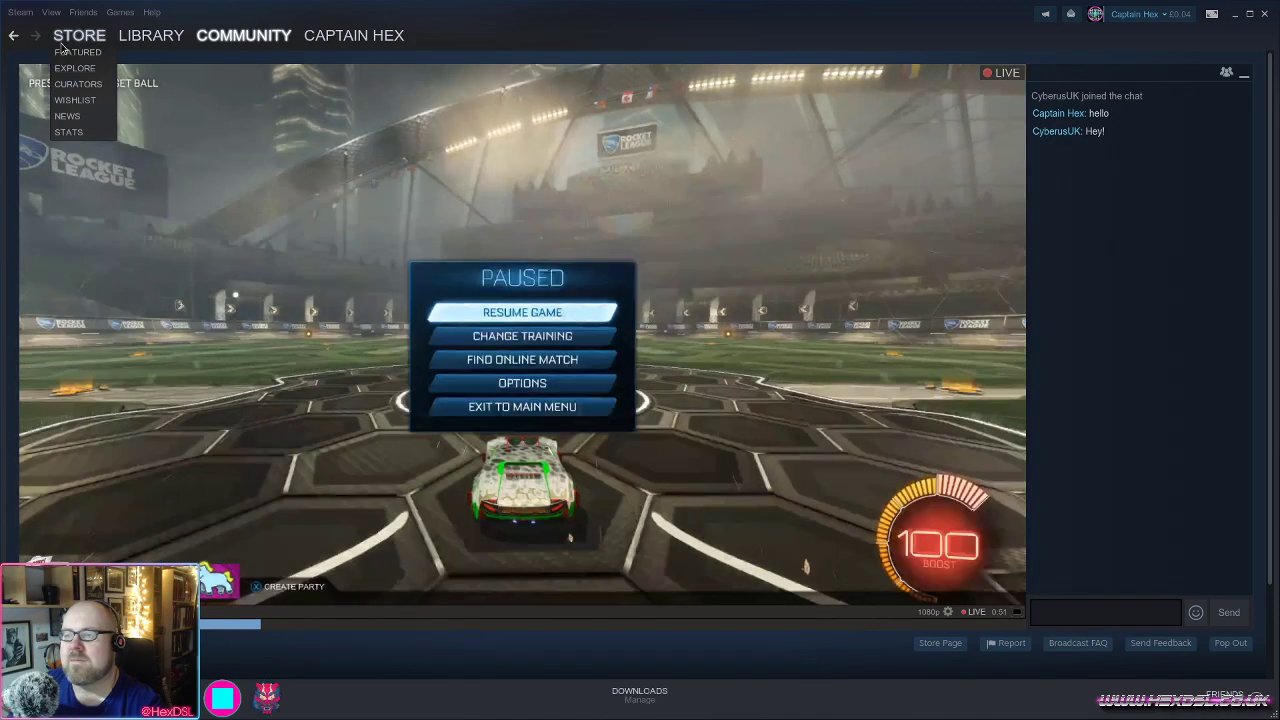
click(521, 311)
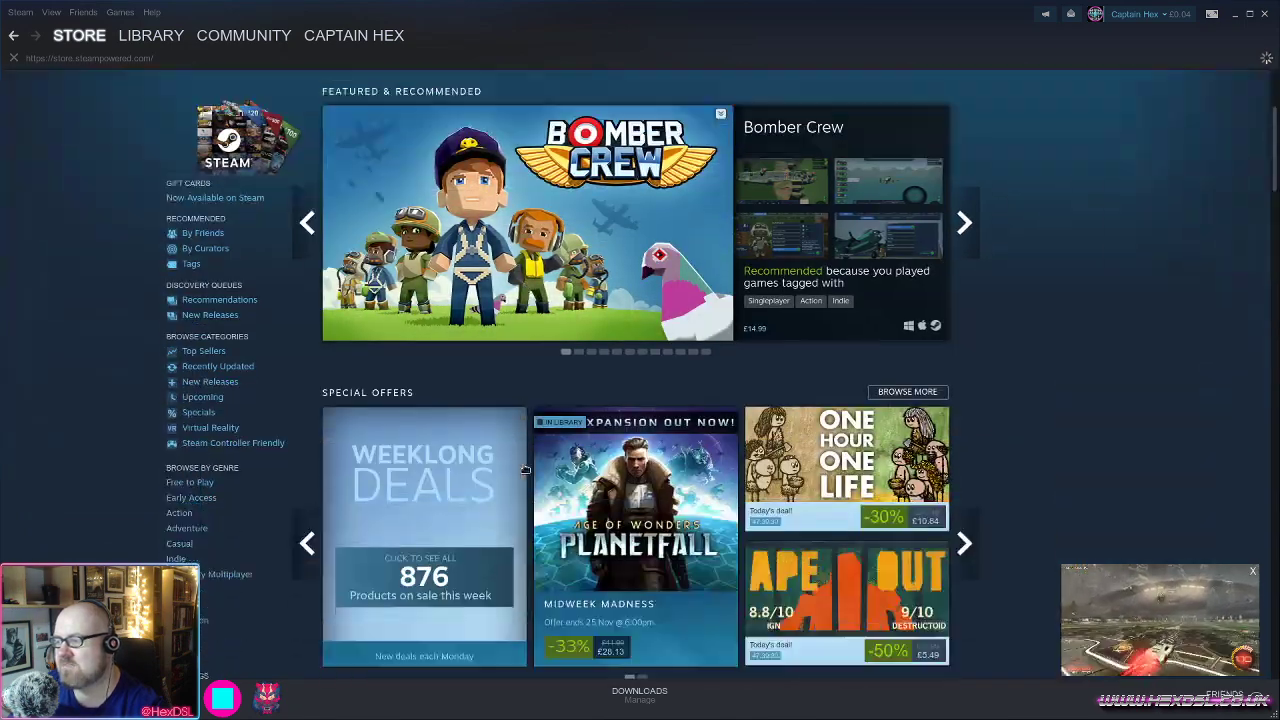
scroll(down, 3)
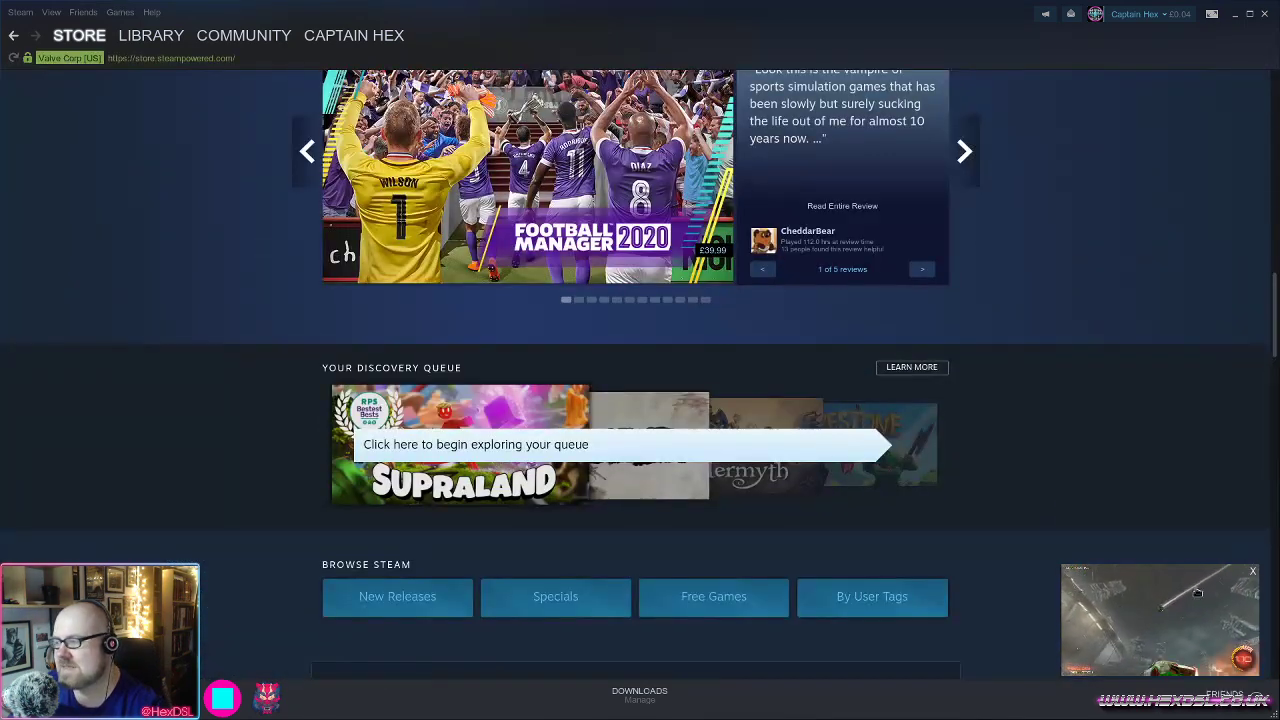
scroll(down, 3)
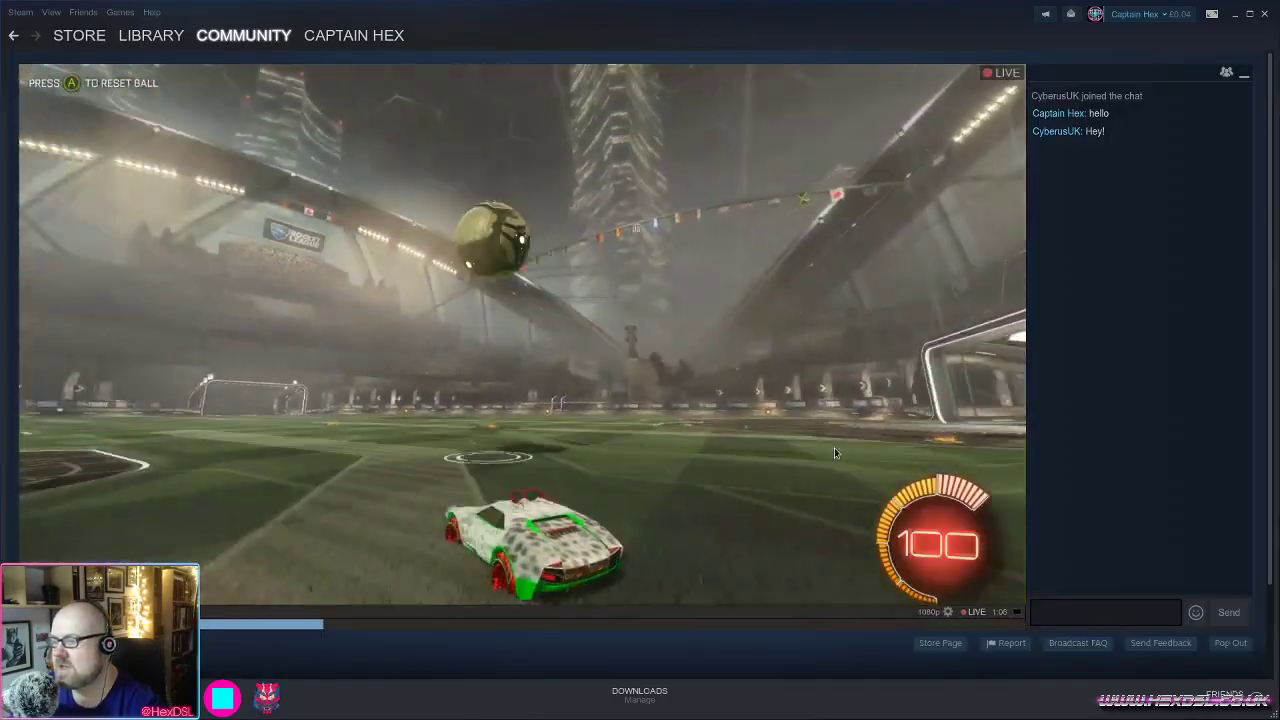
click(151, 35)
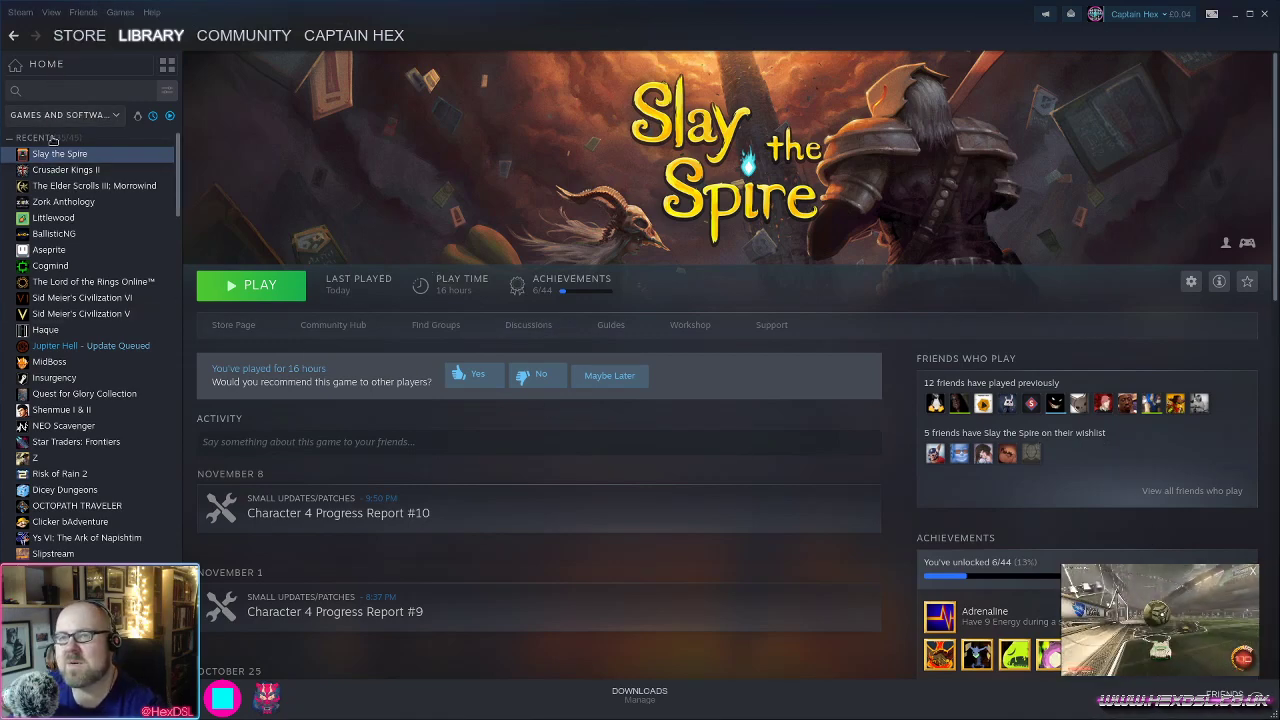
Pop the broadcast into its own window, move it up the screen, then close it.
click(79, 35)
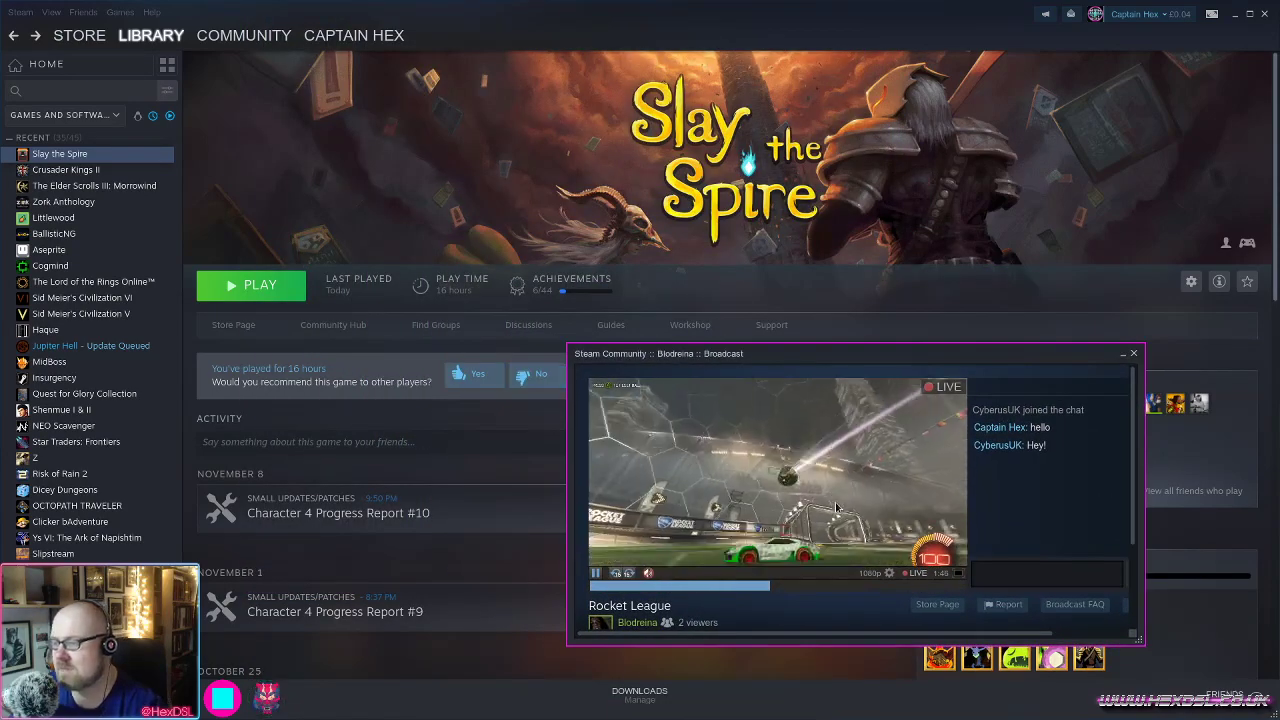
drag(855, 353, 955, 39)
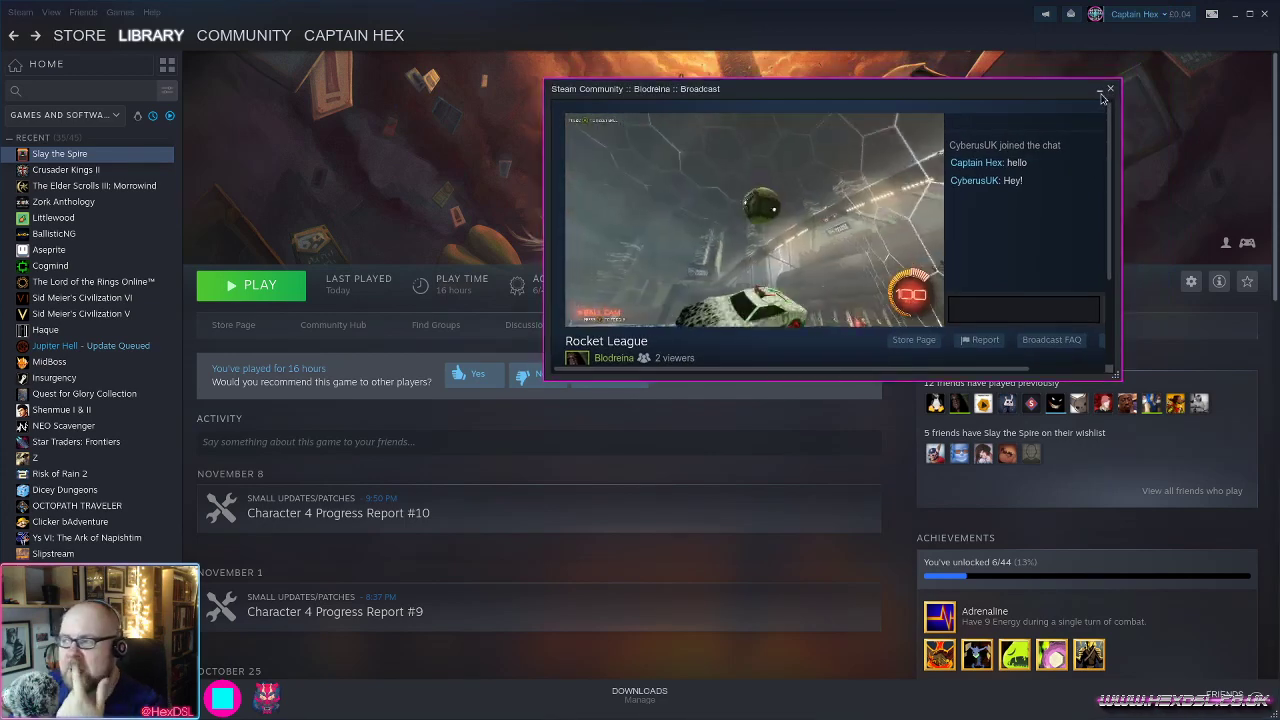
click(1109, 88)
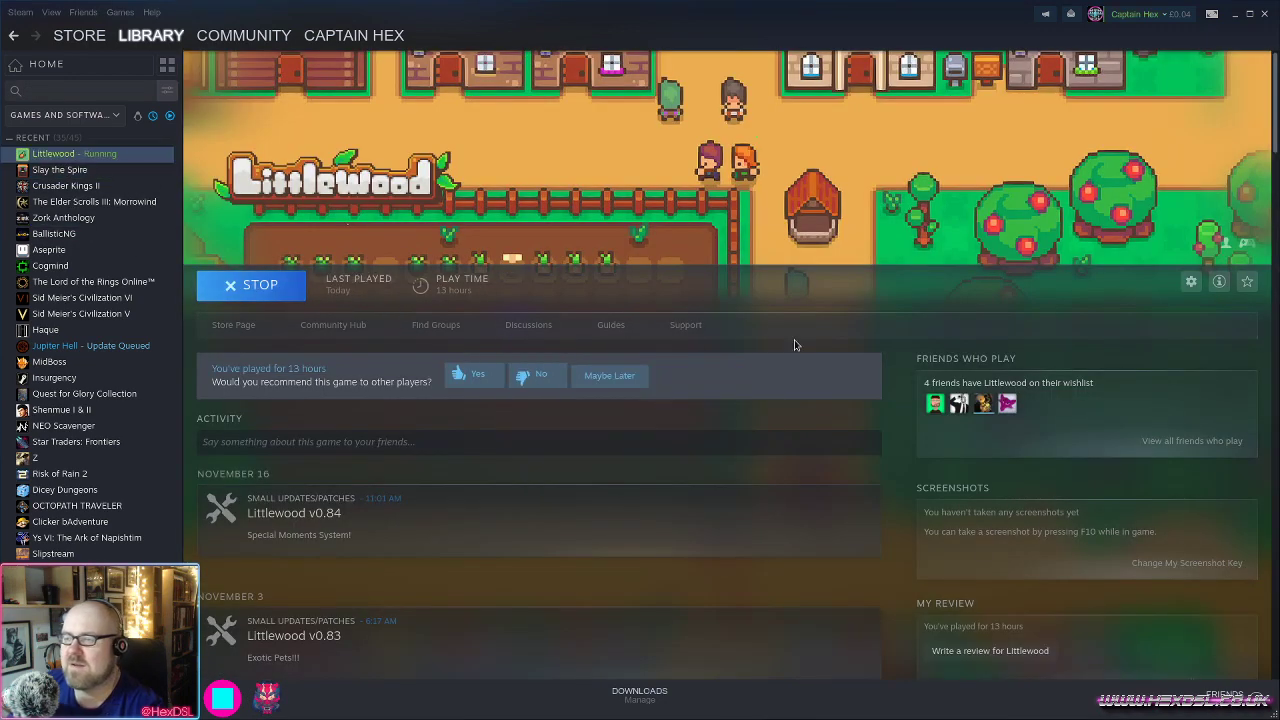
mouse_move(759, 330)
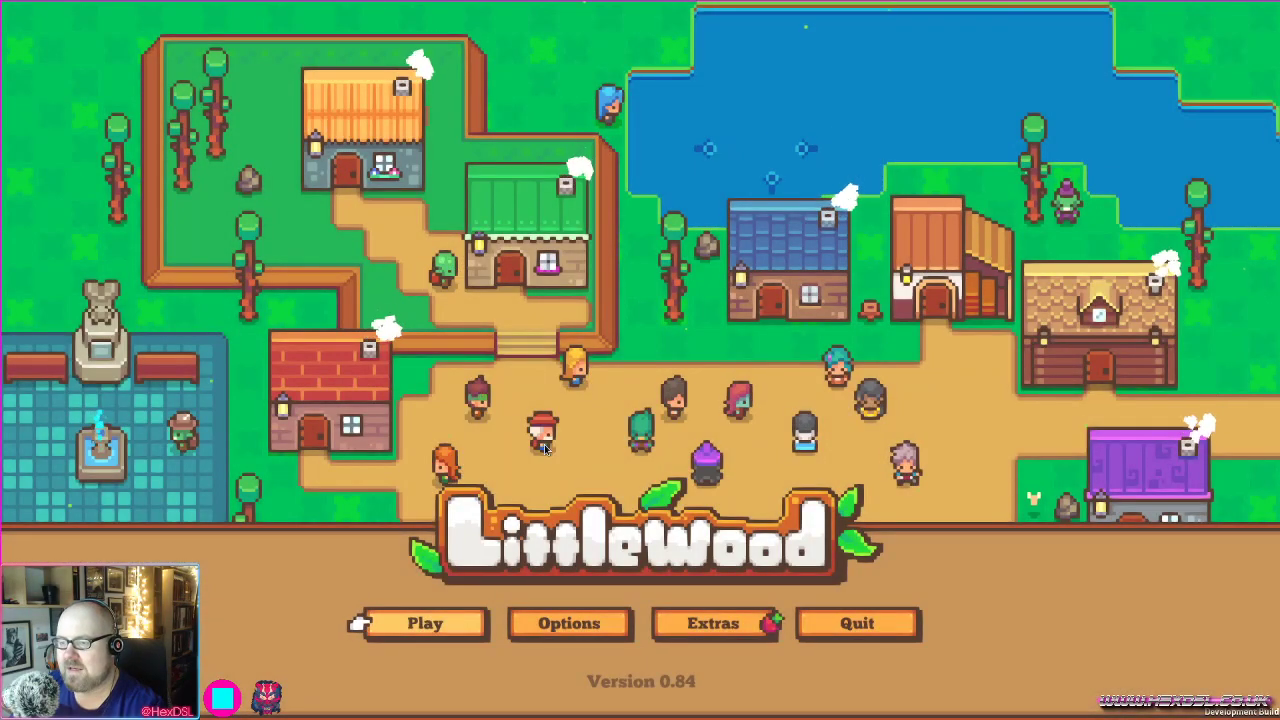
Bring up the Steam overlay in Littlewood, open a friend chat, then dismiss the overlay.
key(shift+tab)
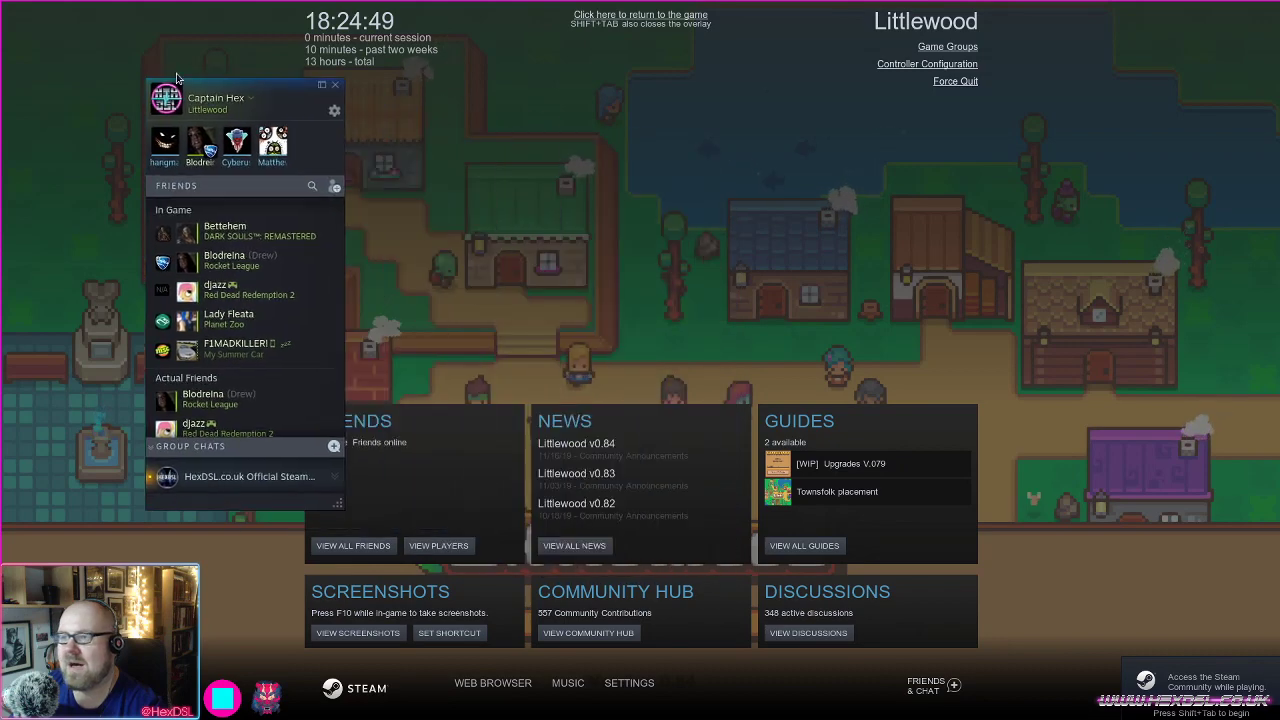
right_click(100, 120)
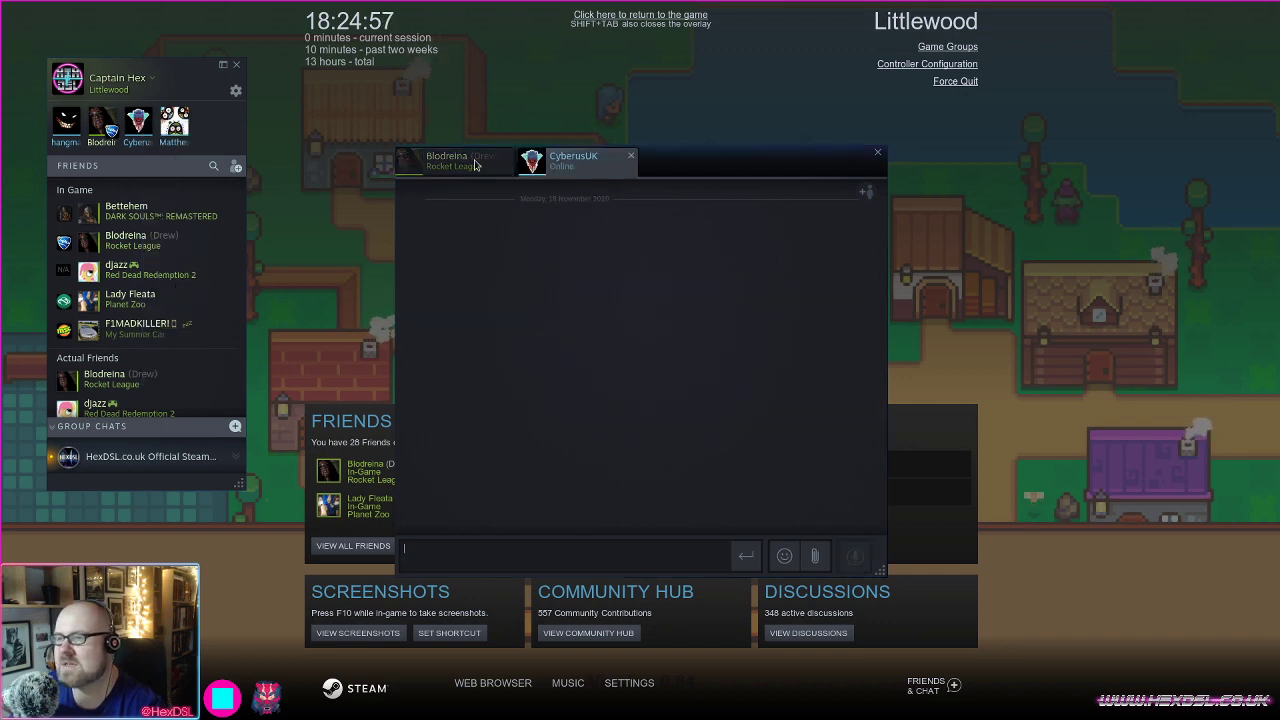
click(452, 160)
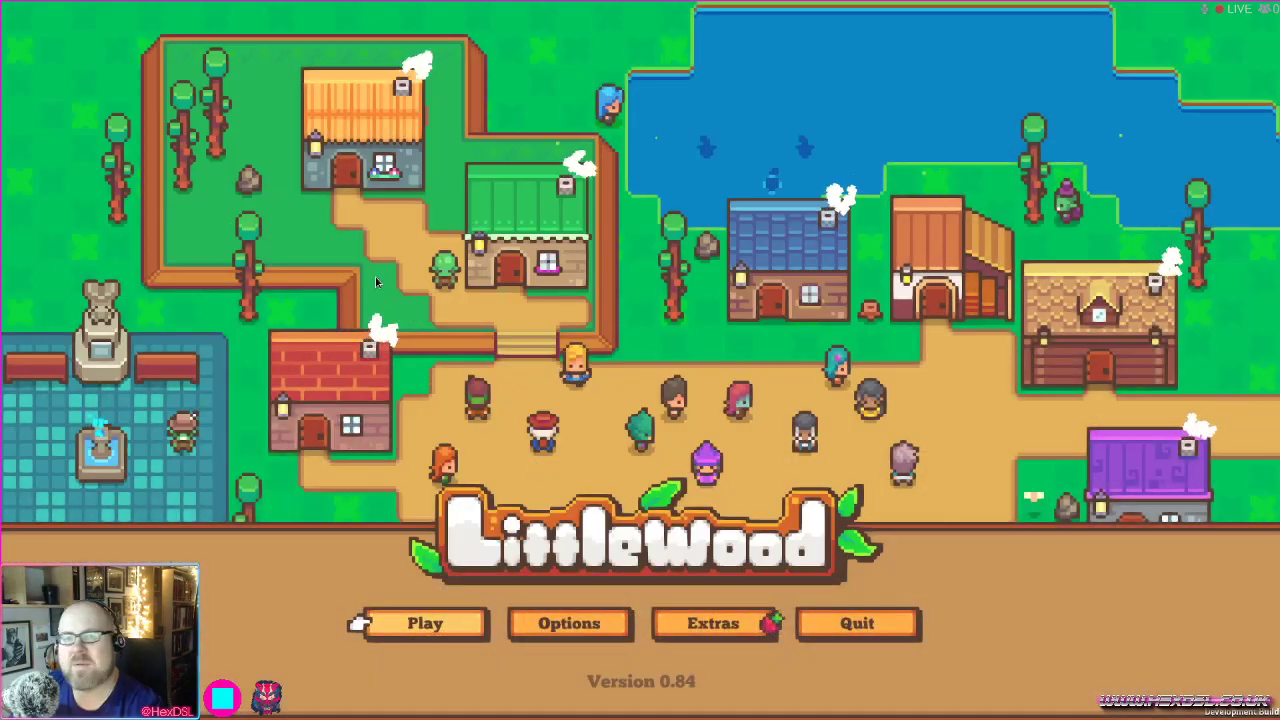
key(shift+tab)
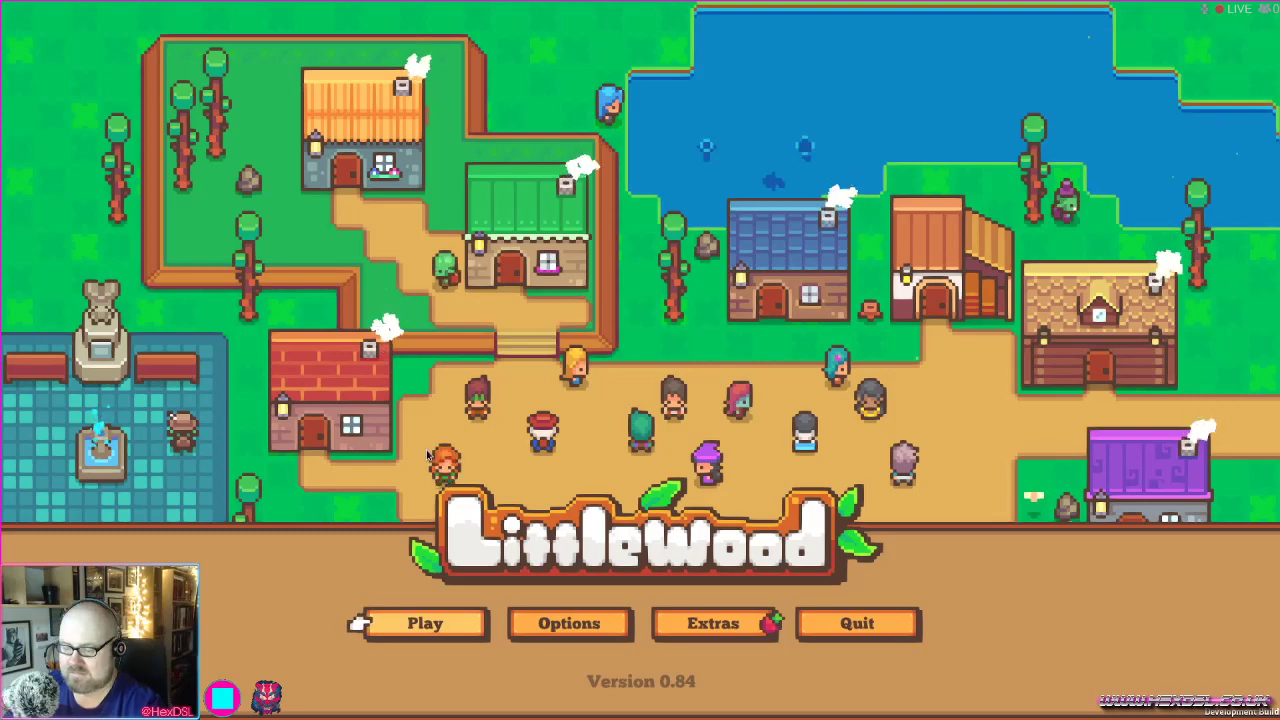
Load the Day 87 save, then open the Steam overlay and enlarge the broadcast chat.
click(424, 623)
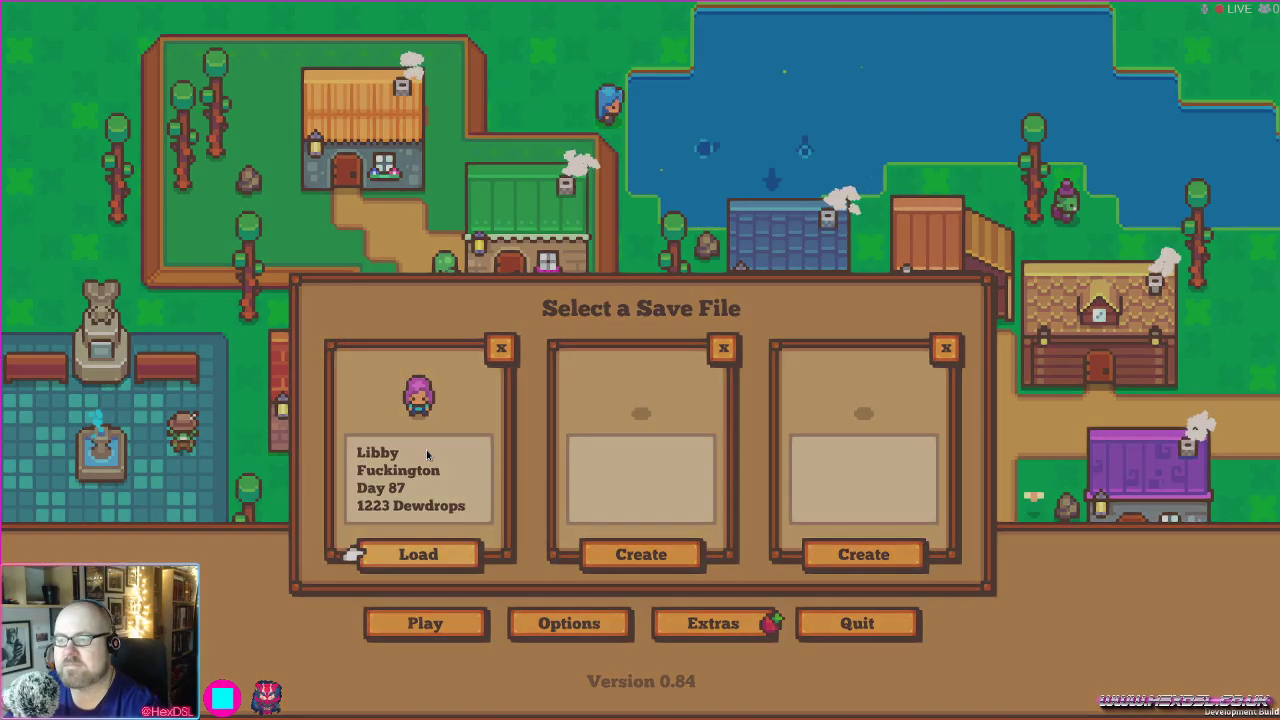
click(419, 554)
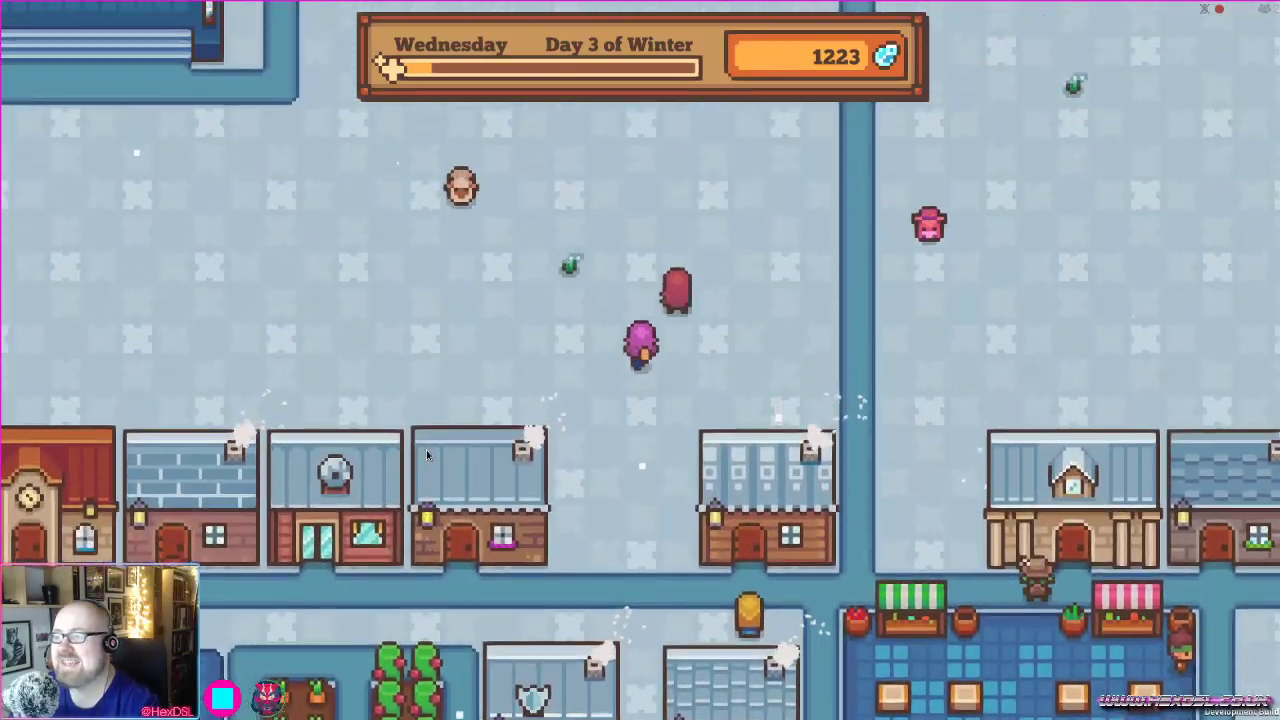
key(shift+Tab)
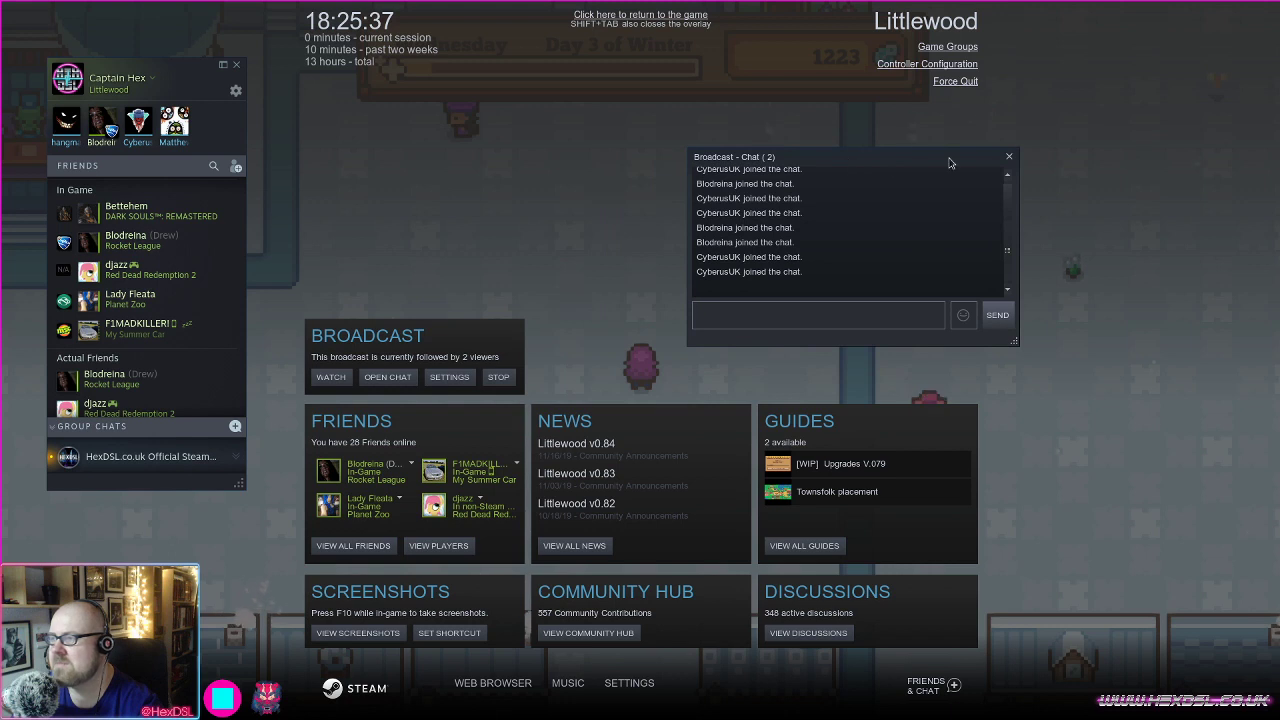
drag(850, 156, 923, 140)
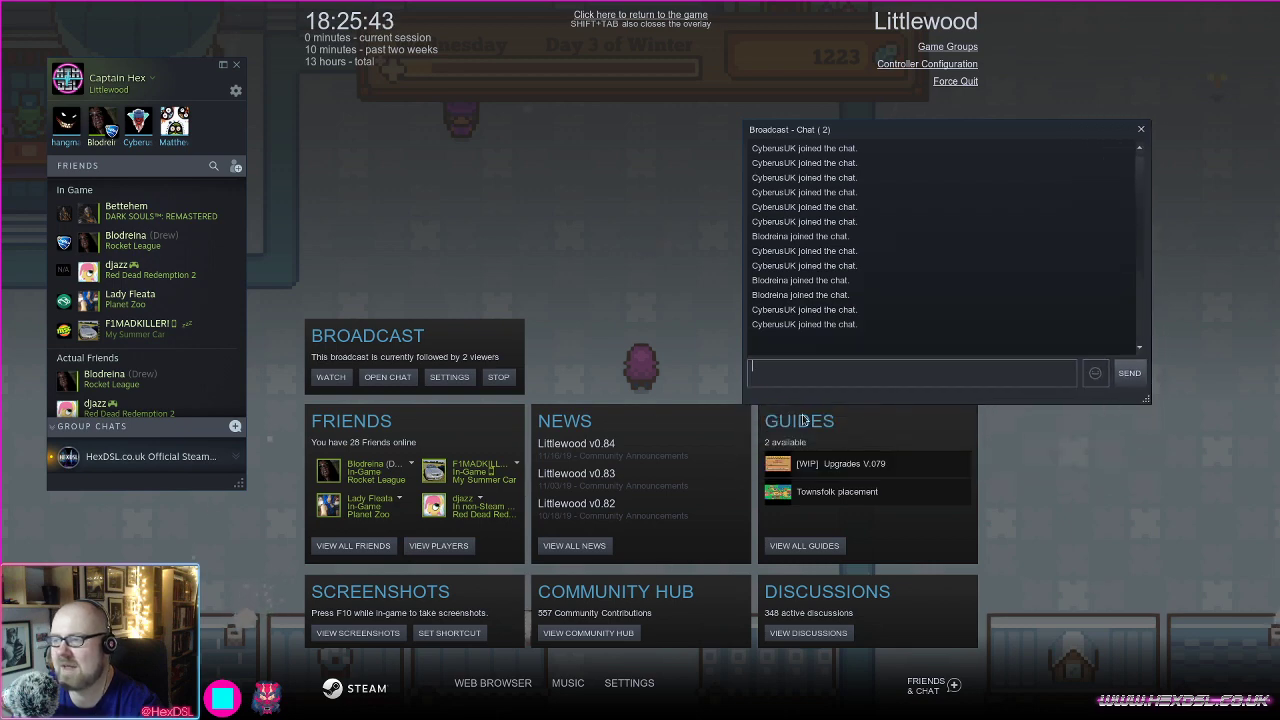
mouse_move(691, 399)
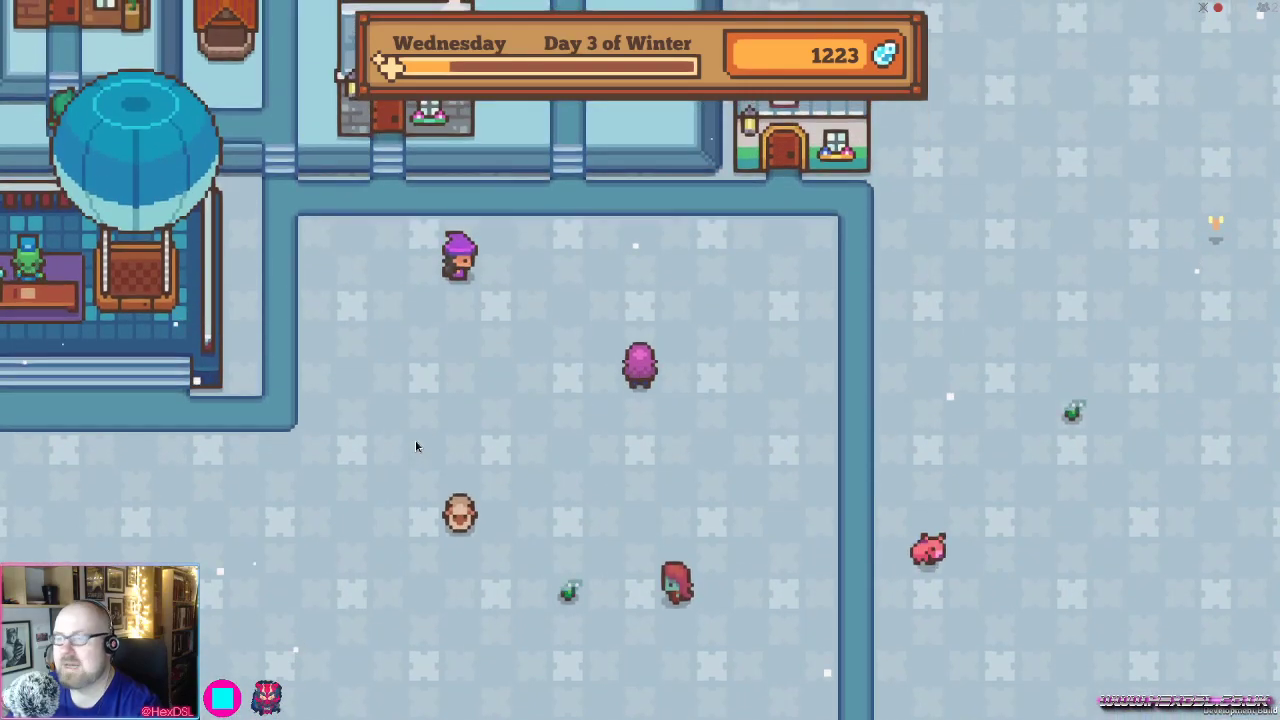
Save and quit Littlewood from its pause menu, then open Steam's main menu.
key(Escape)
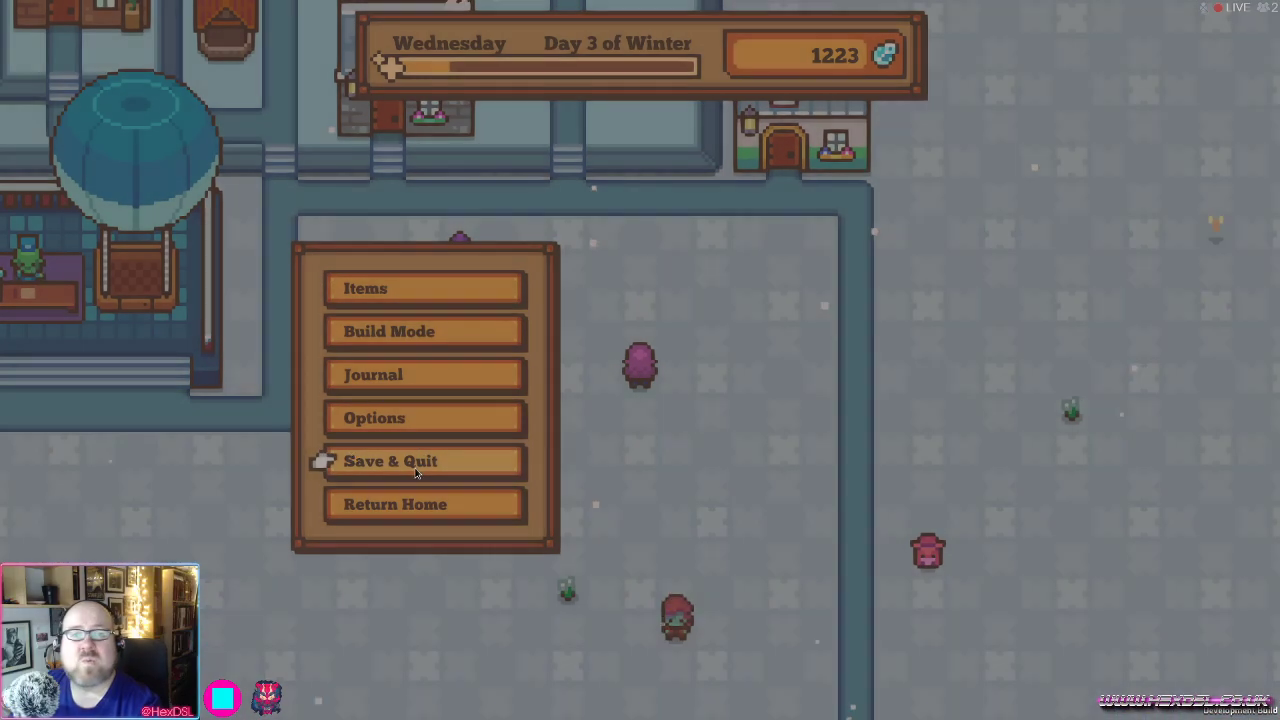
click(424, 461)
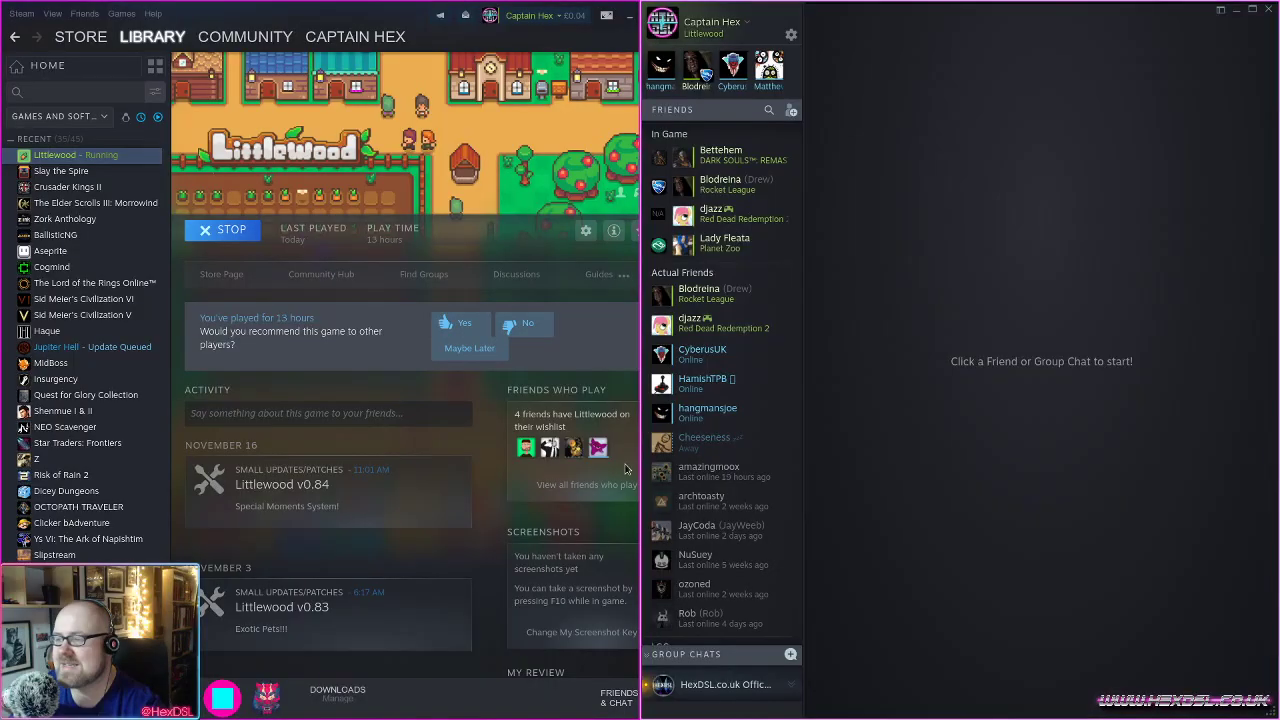
click(222, 230)
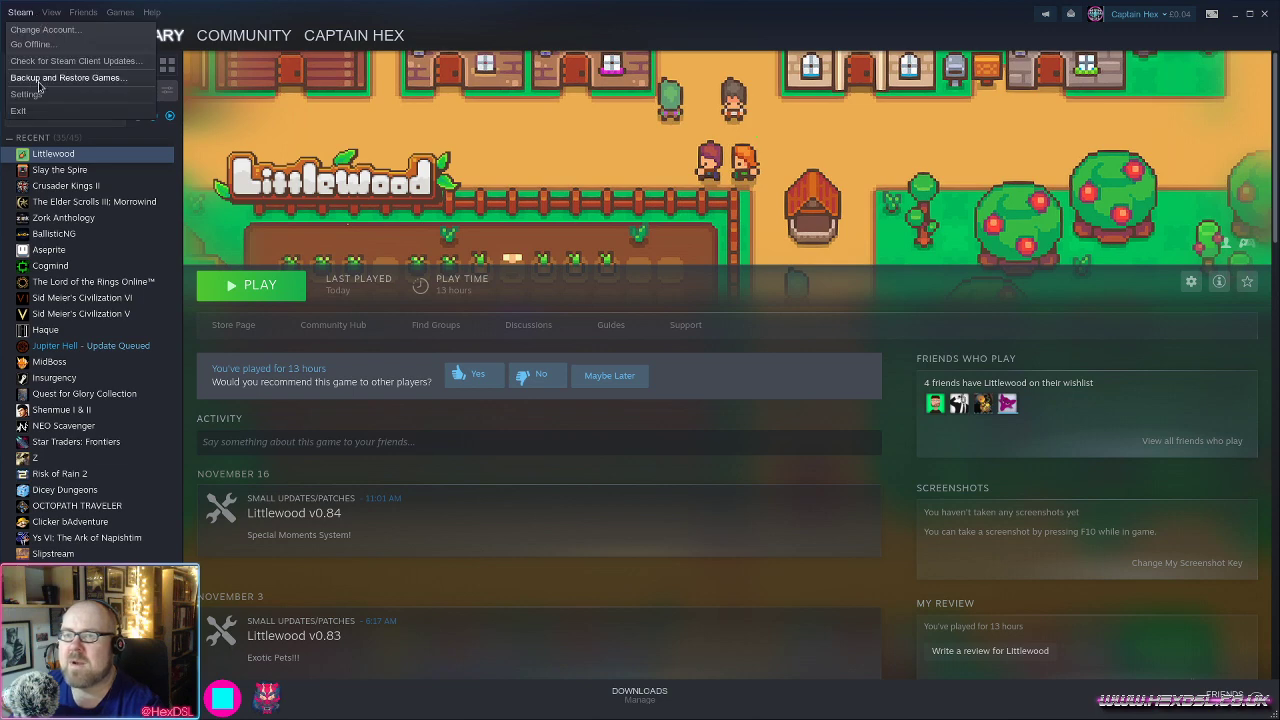
Set in-game viewer chat to Top-left in Broadcasting settings, review privacy options, and close settings.
click(26, 95)
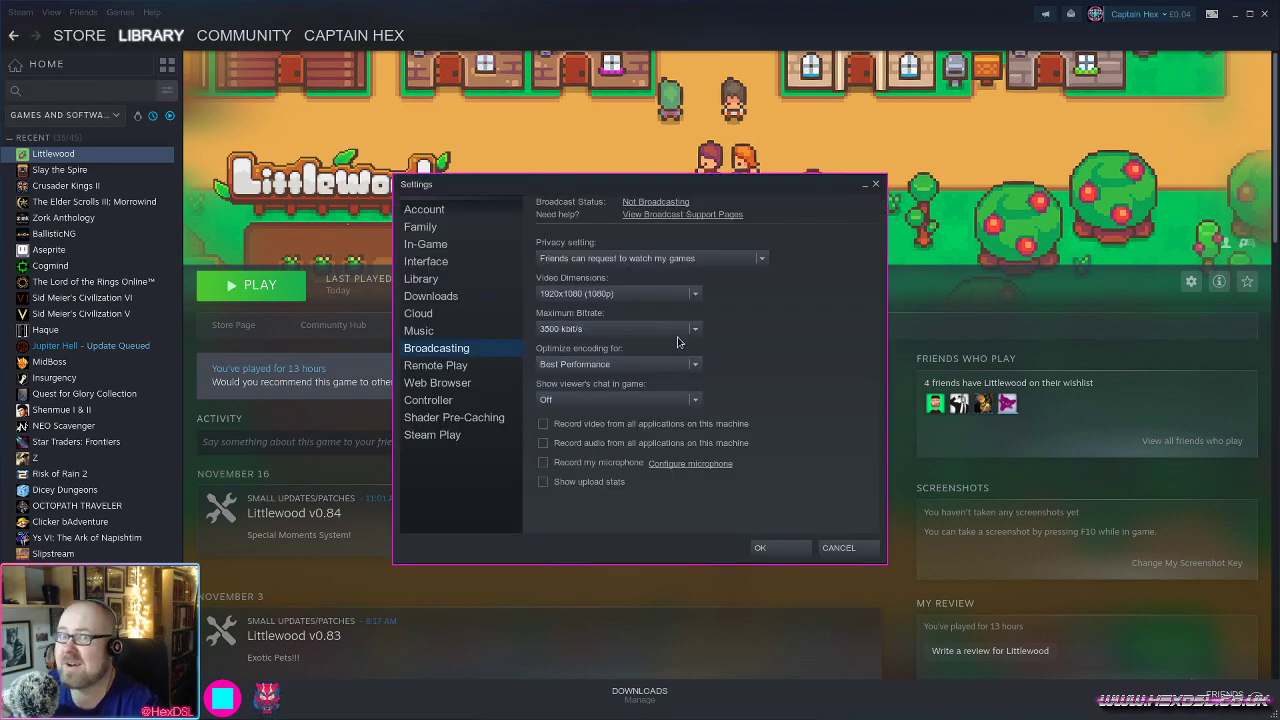
mouse_move(667, 307)
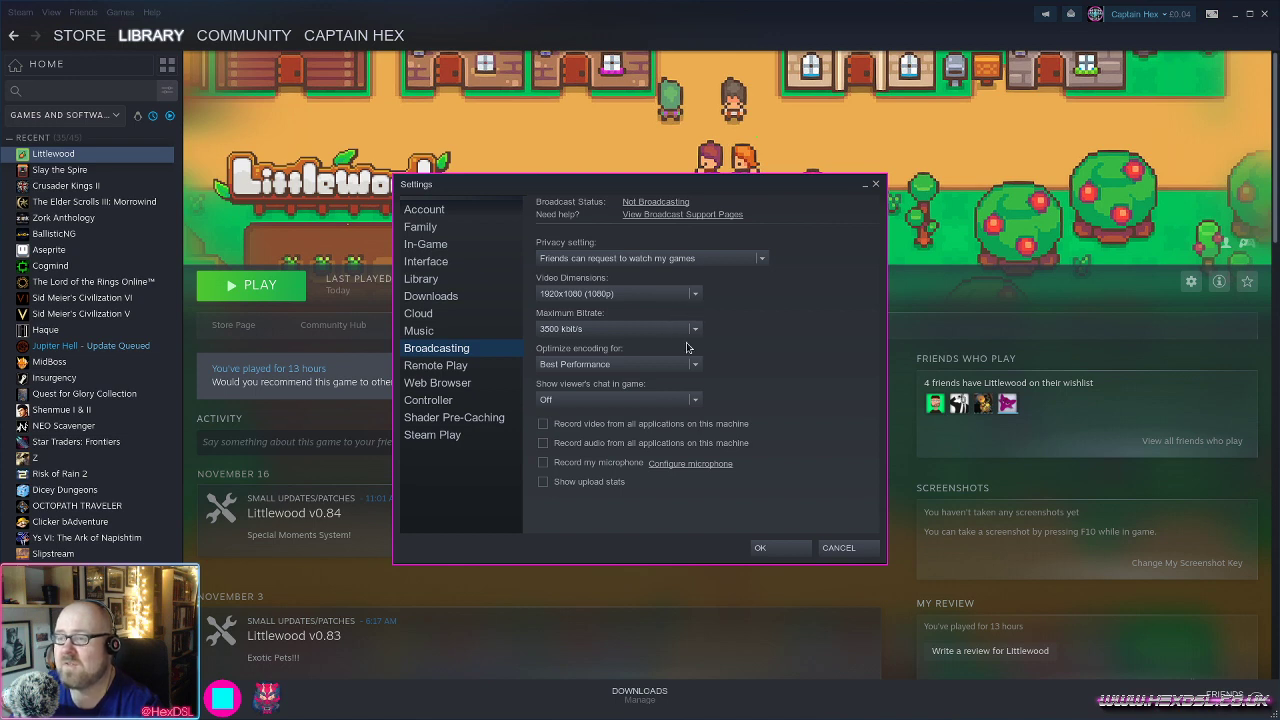
click(694, 399)
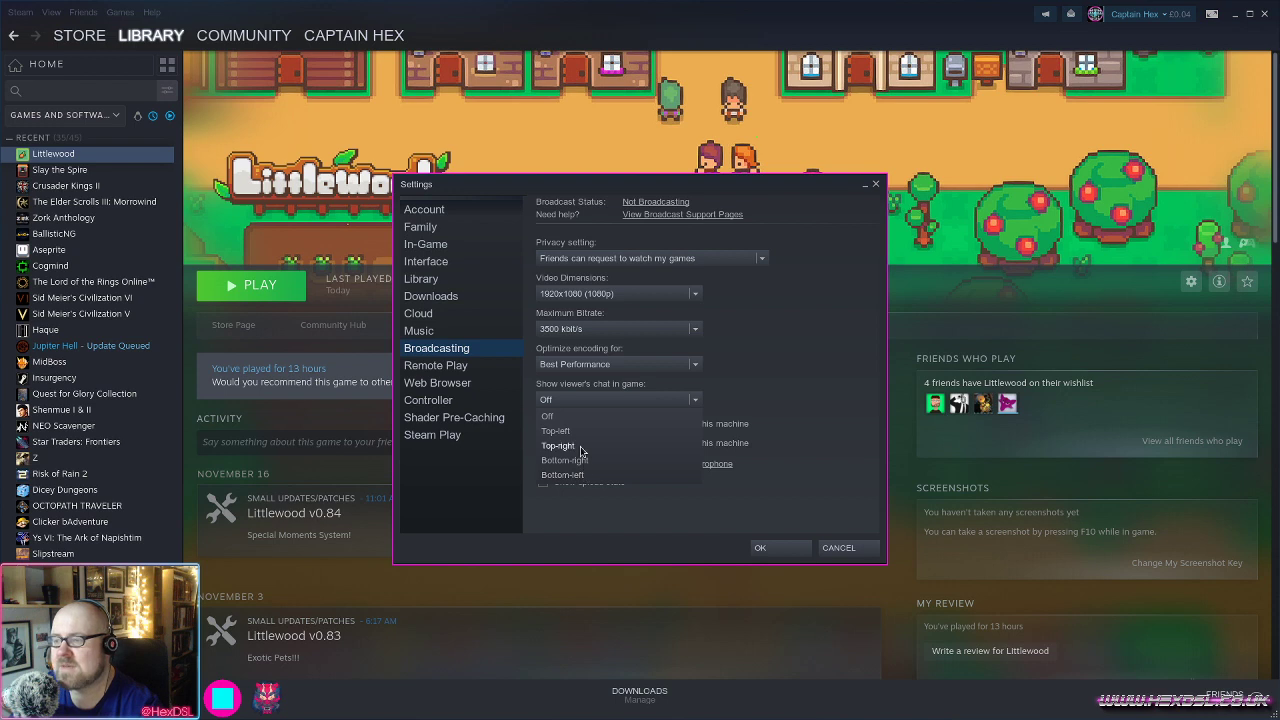
click(556, 430)
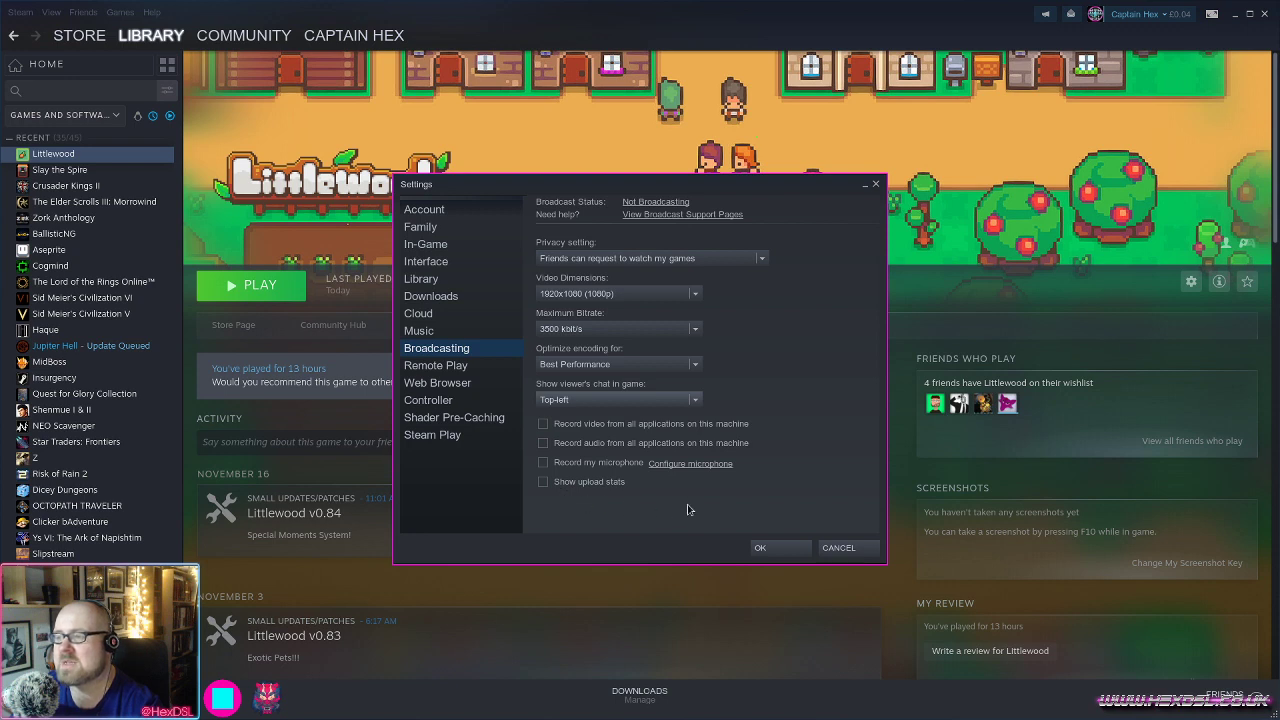
mouse_move(654, 201)
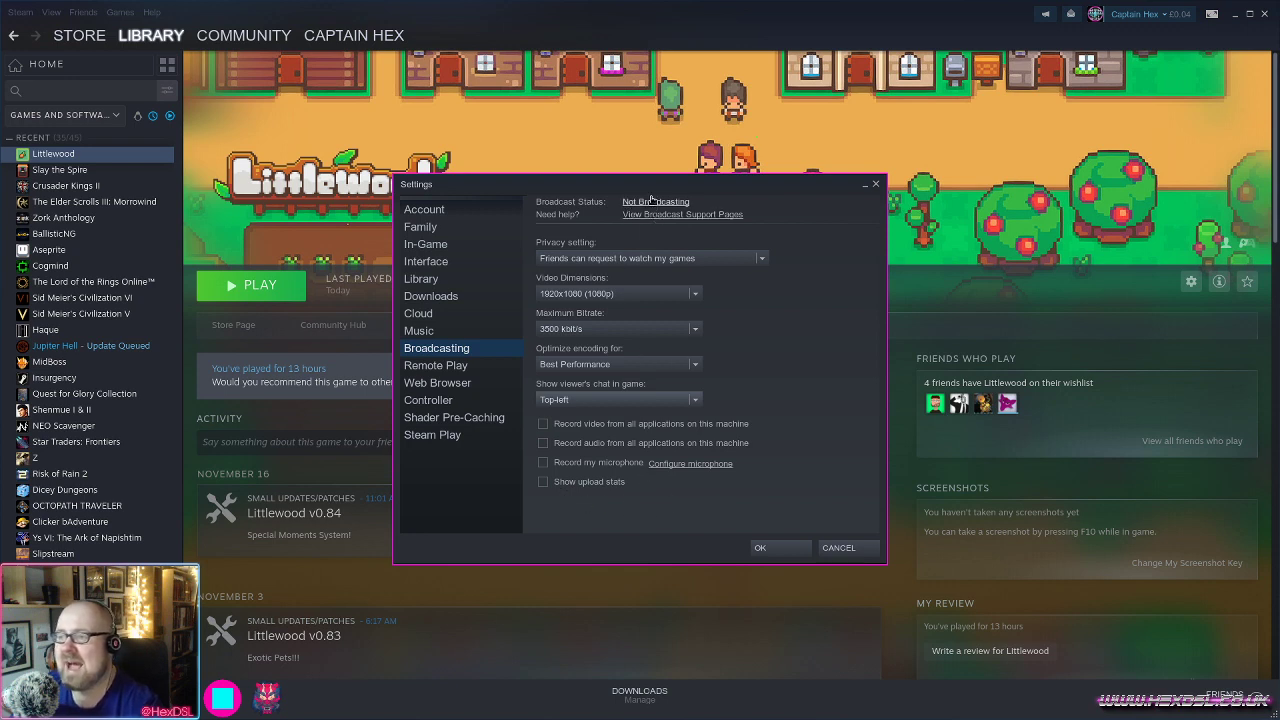
mouse_move(777, 244)
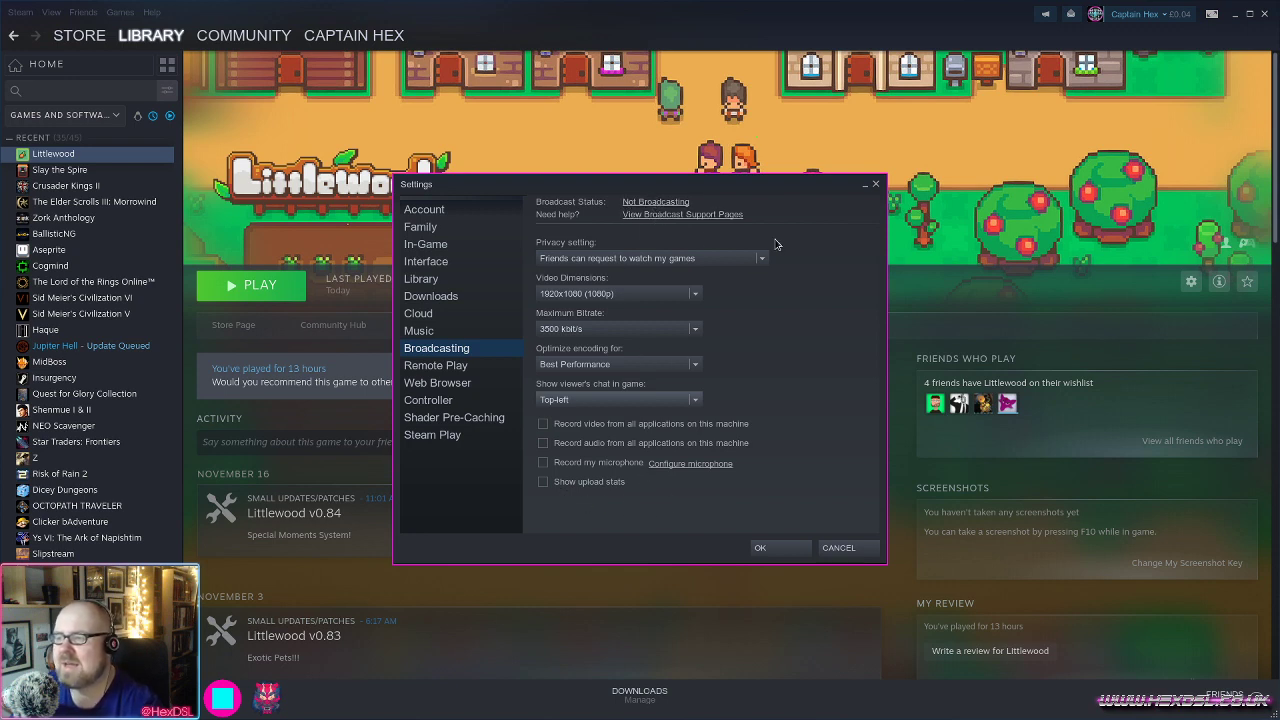
click(651, 258)
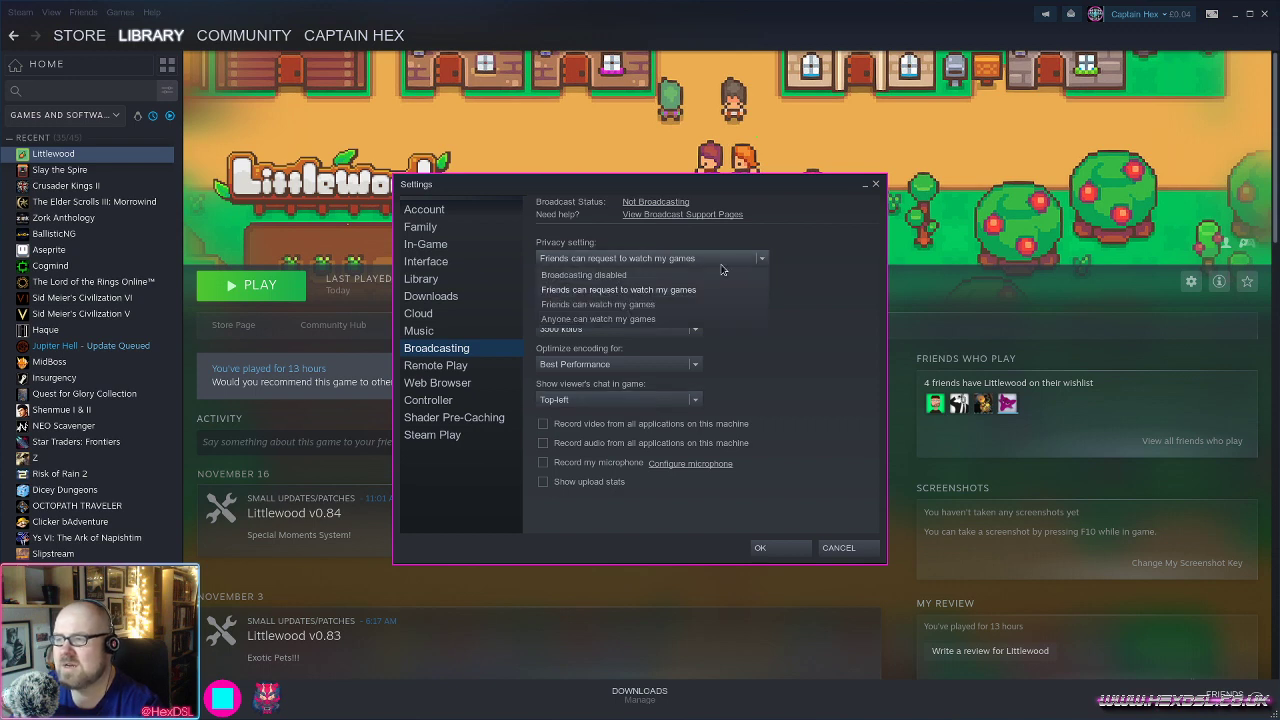
mouse_move(713, 318)
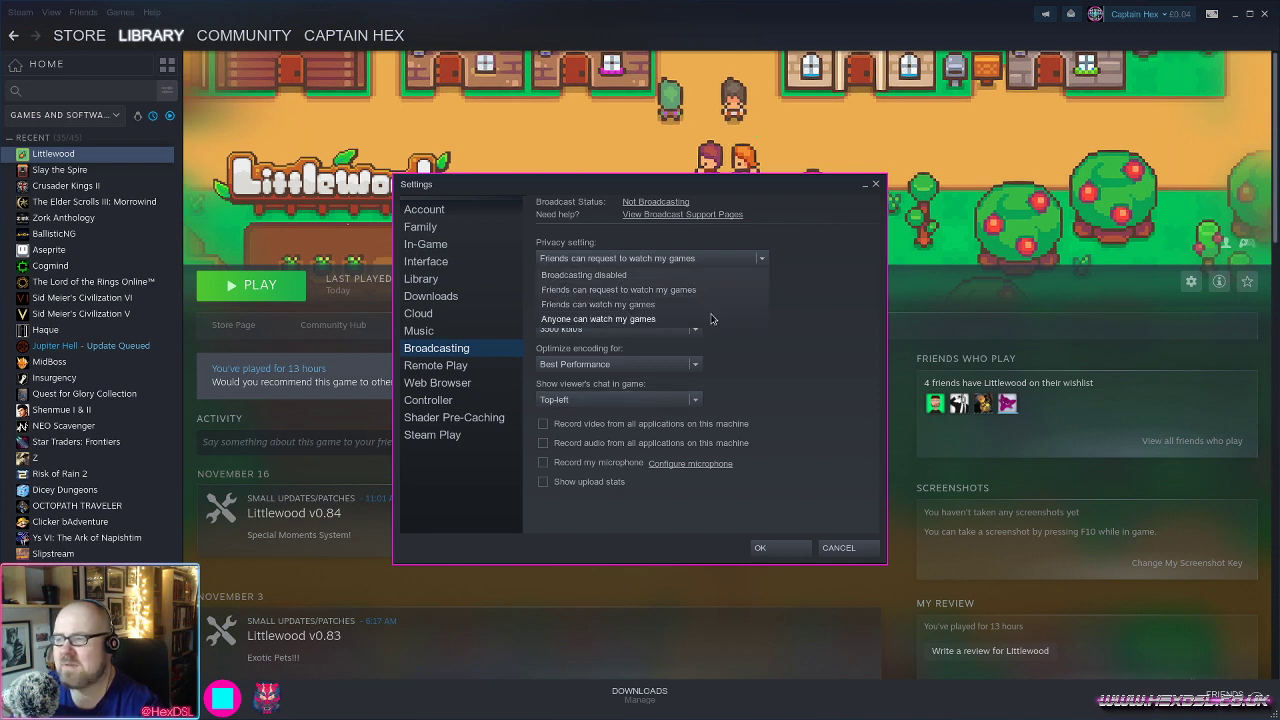
mouse_move(785, 317)
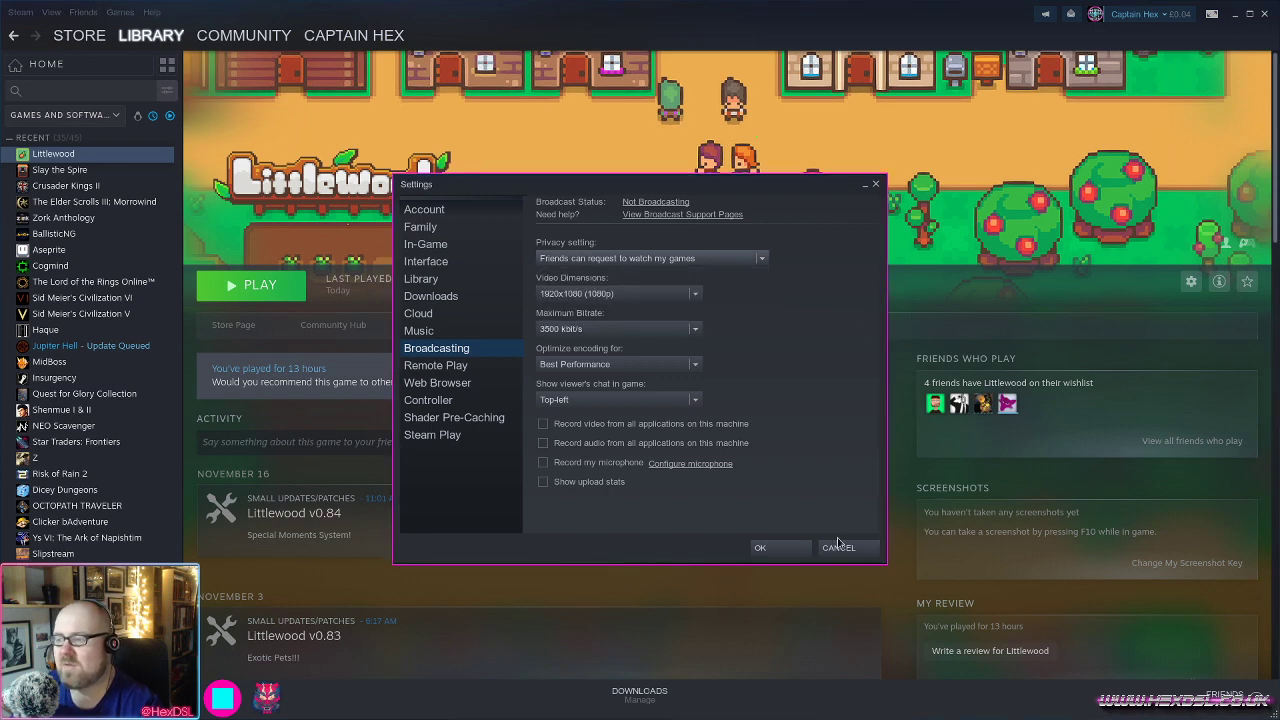
click(839, 547)
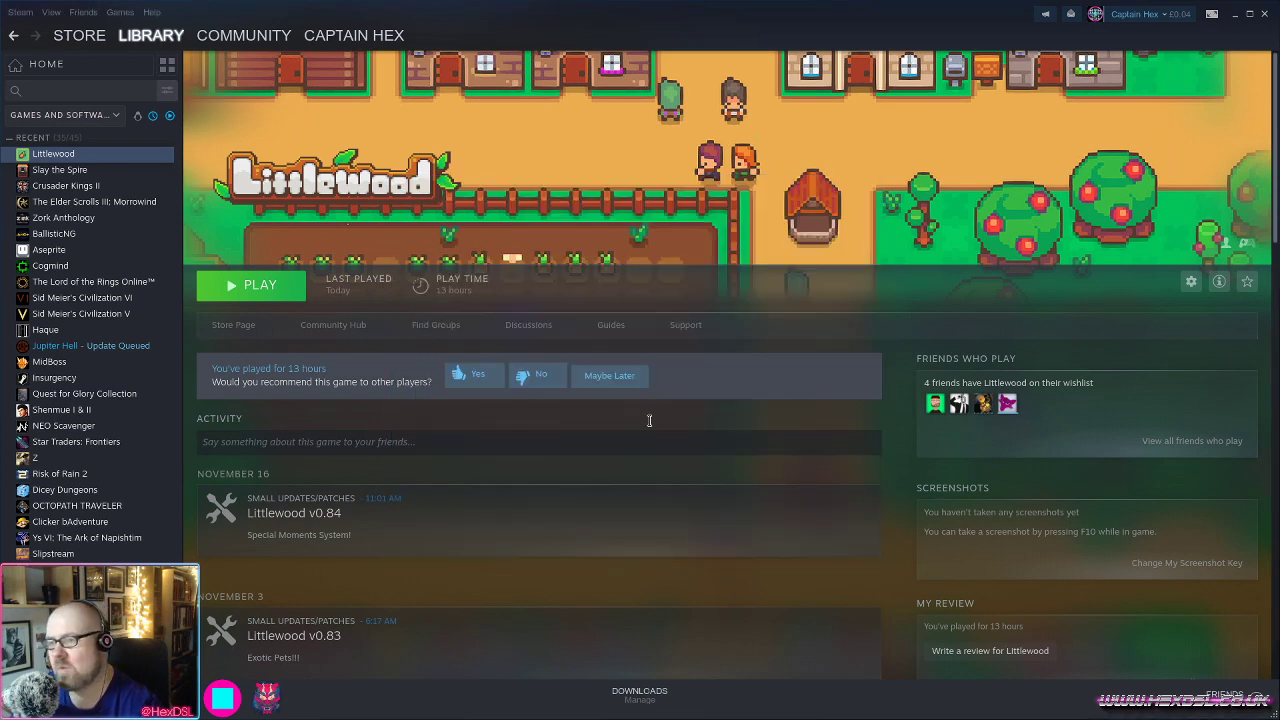
mouse_move(583, 297)
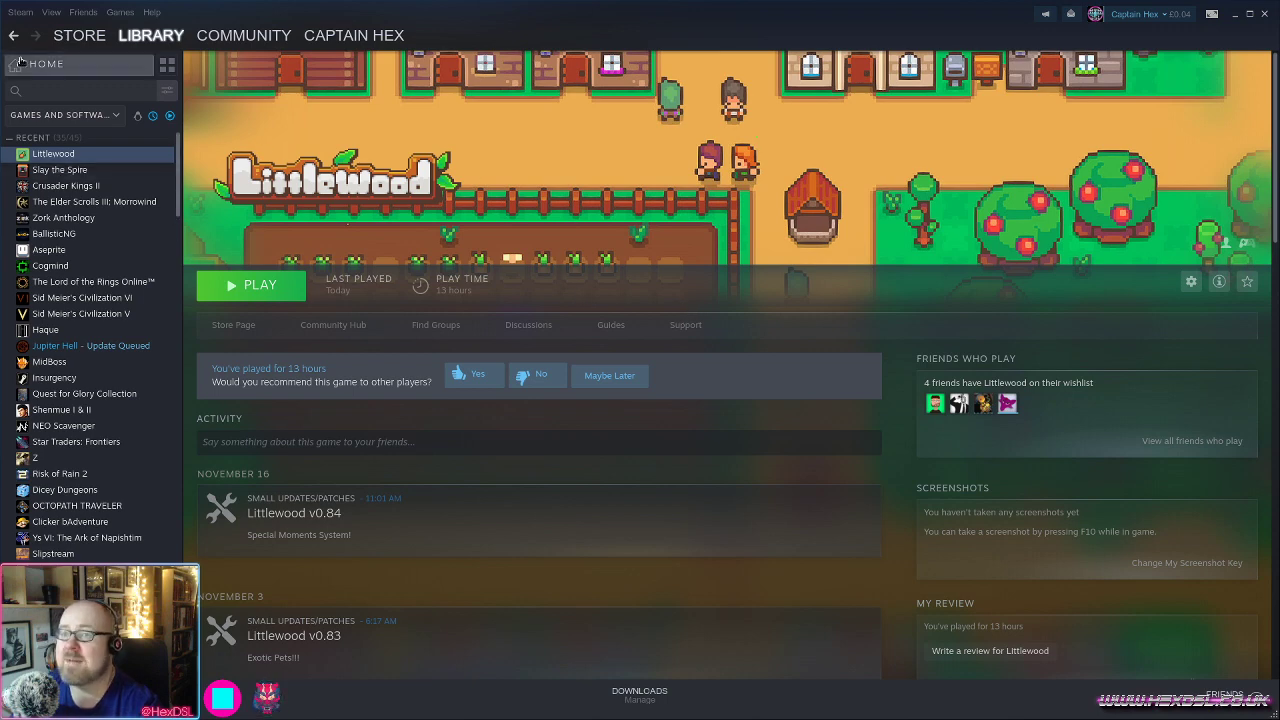
mouse_move(534, 424)
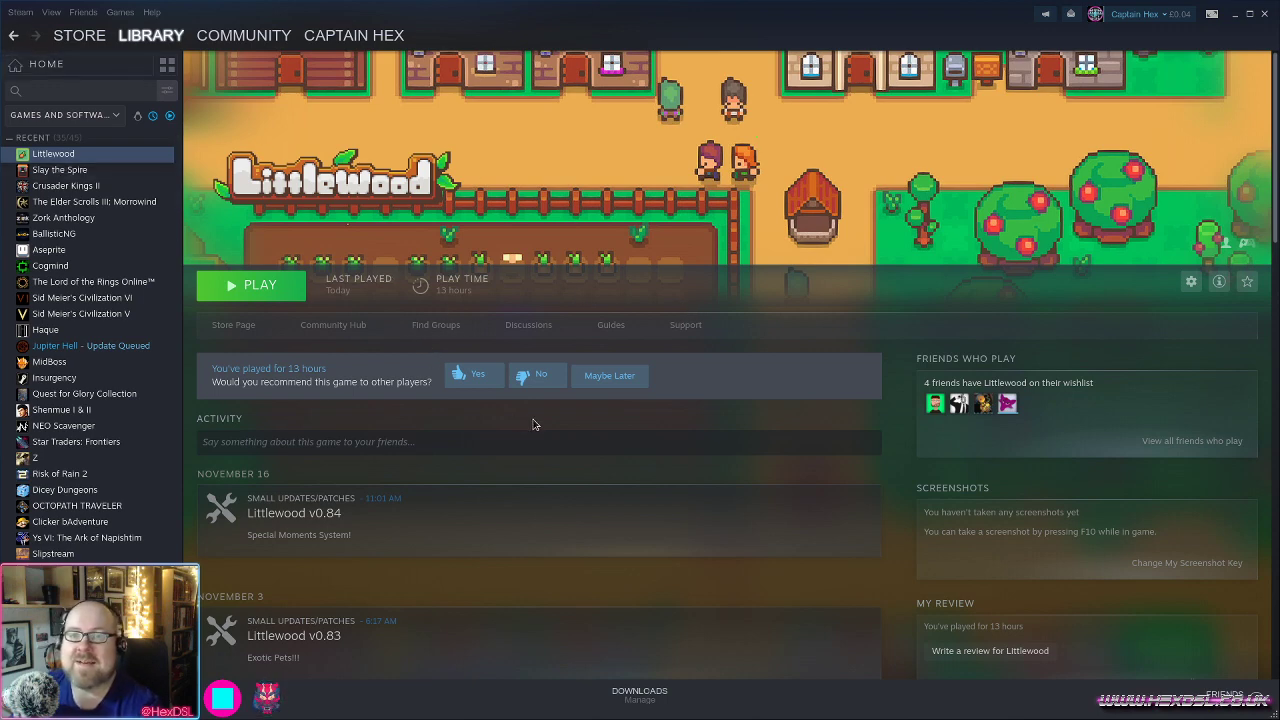
mouse_move(587, 320)
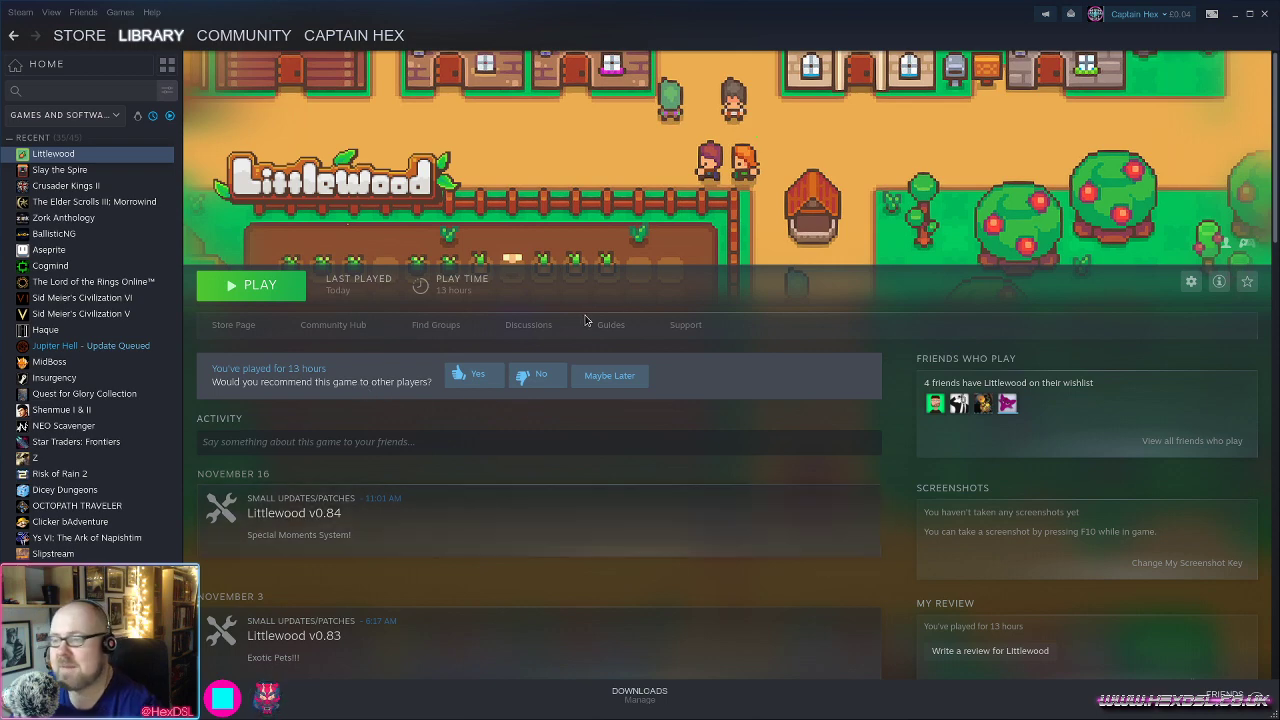
mouse_move(608, 422)
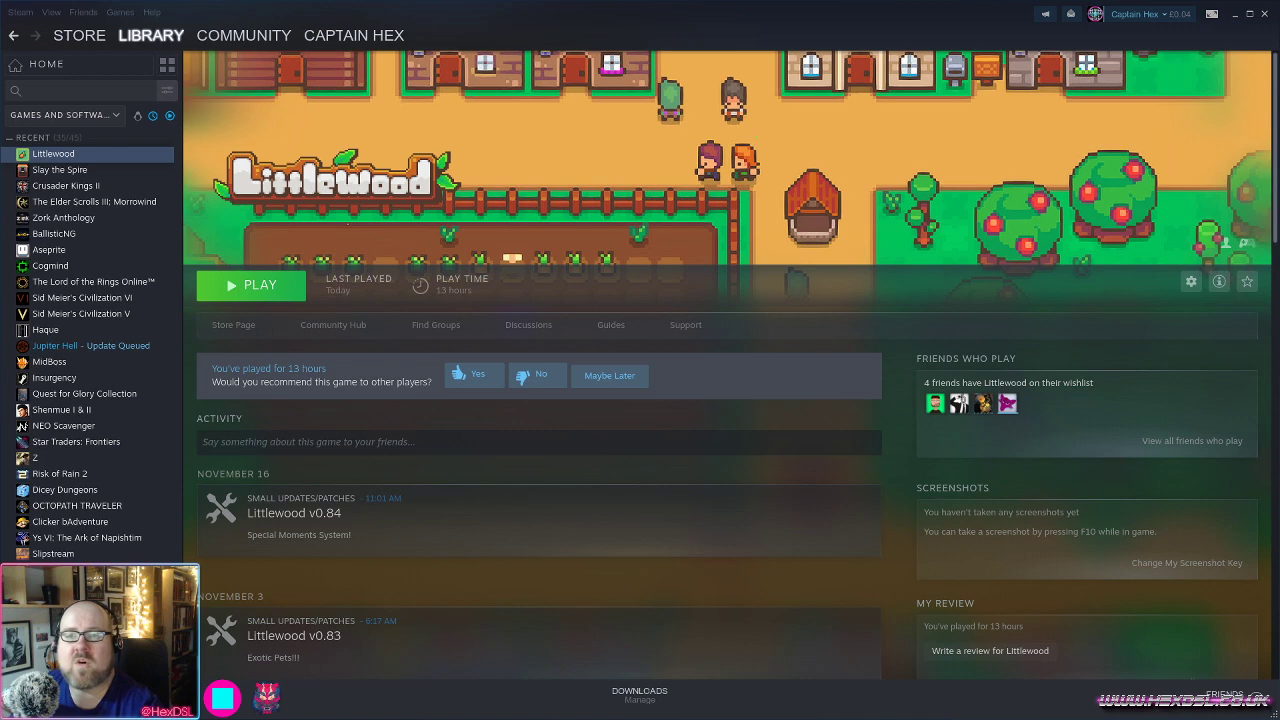
mouse_move(660, 356)
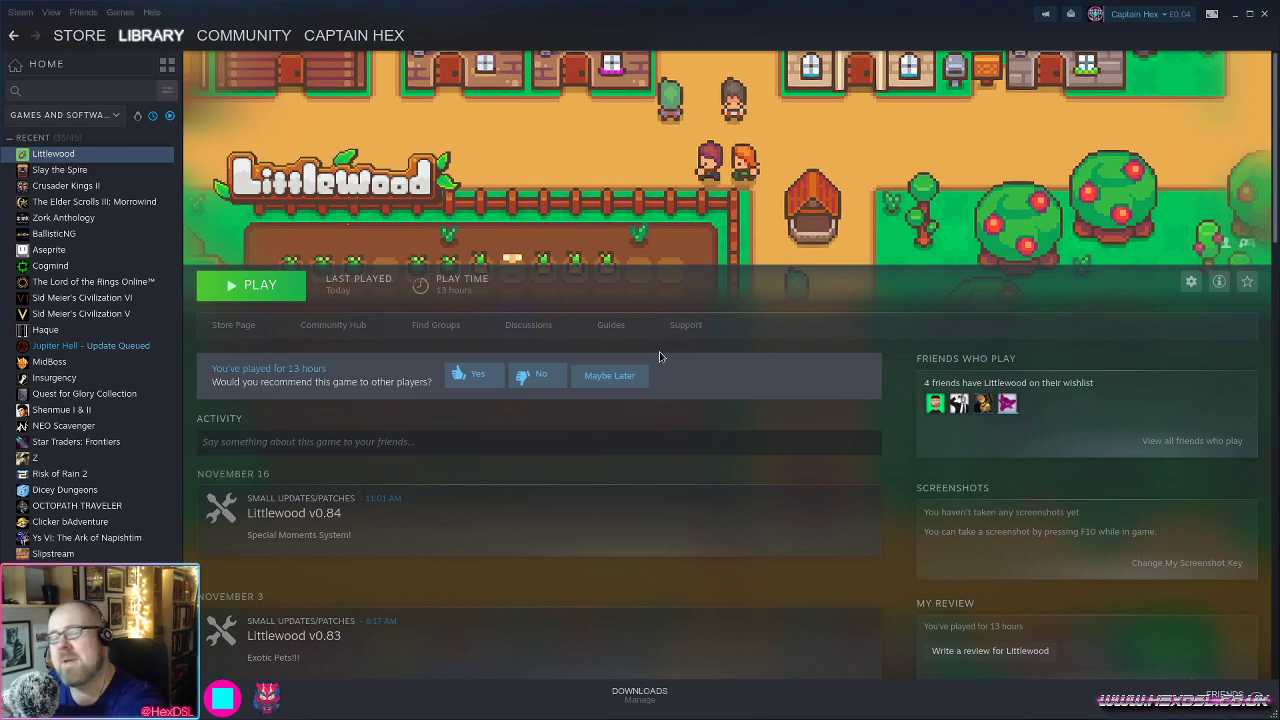